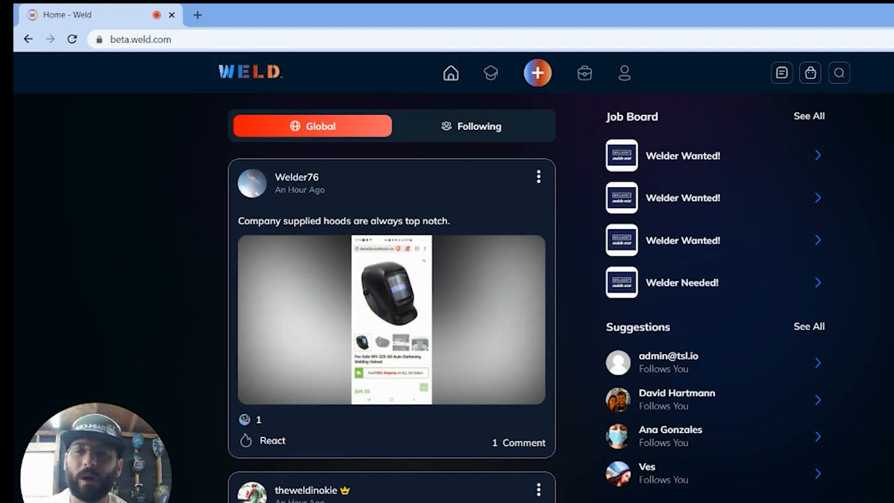
{"action": "mouse_move", "coordinate": [341, 299]}
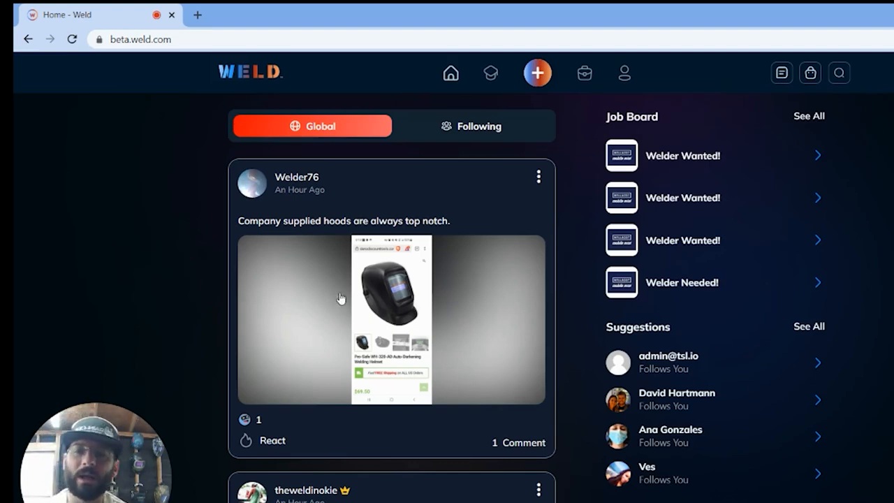
Step: Browse down the global feed and view the fabrication post's photos in full view
{"action": "scroll", "scroll_direction": "down", "scroll_amount": 3}
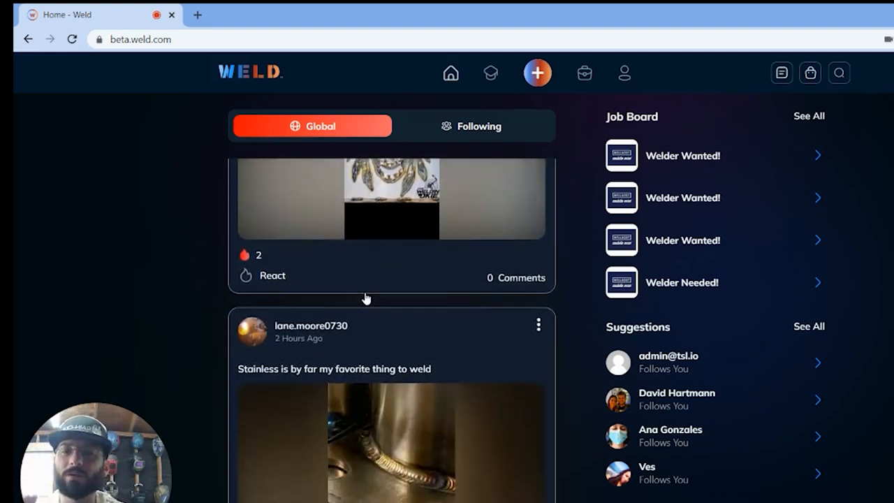
{"action": "scroll", "scroll_direction": "down", "scroll_amount": 3}
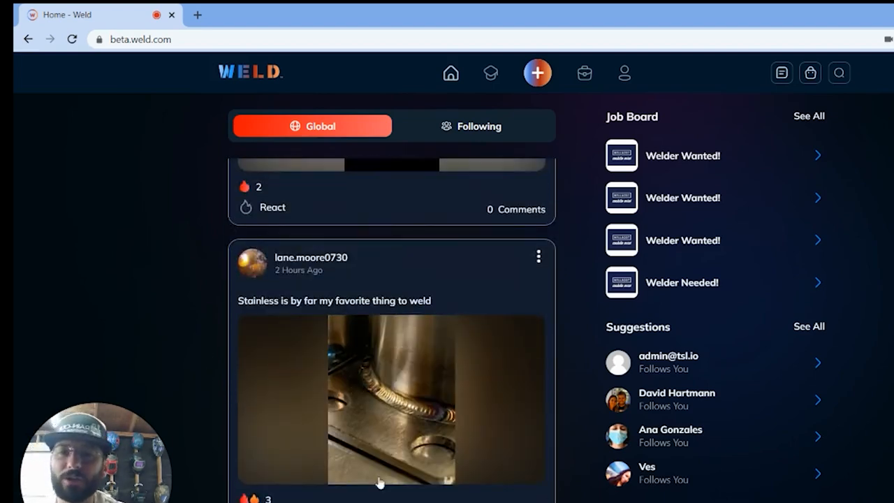
{"action": "scroll", "scroll_direction": "down", "scroll_amount": 3}
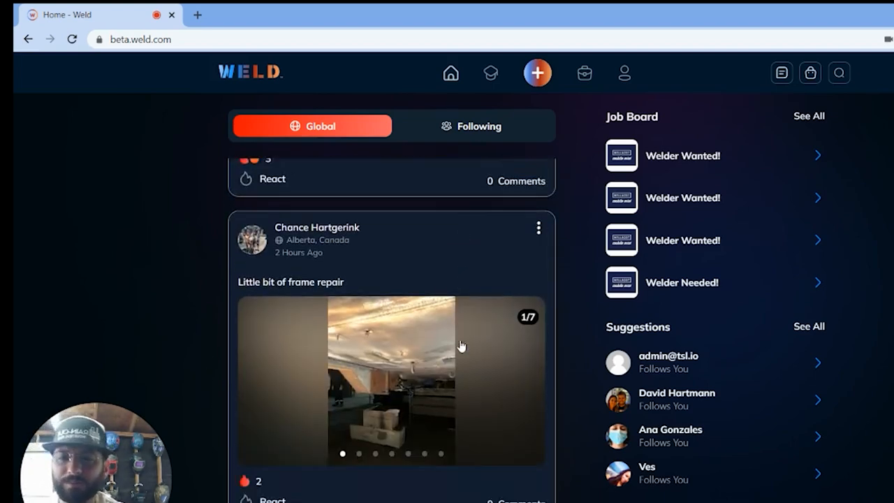
{"action": "scroll", "scroll_direction": "down", "scroll_amount": 3}
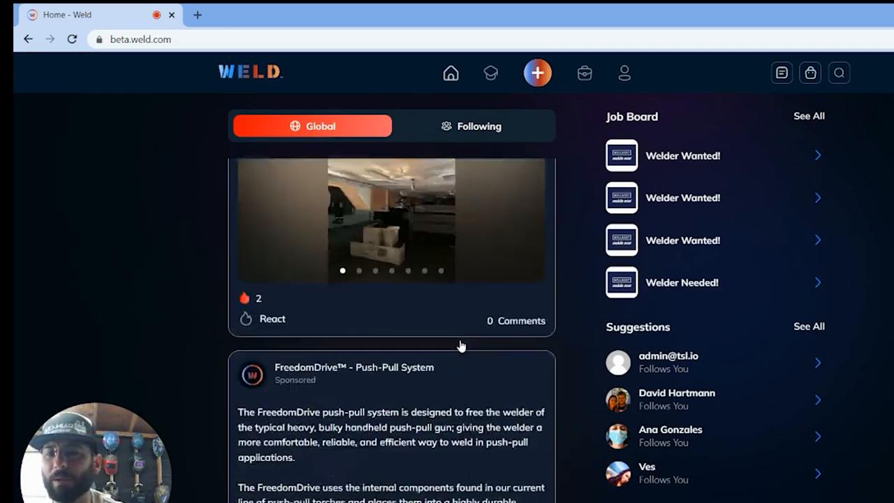
{"action": "scroll", "scroll_direction": "down", "scroll_amount": 3}
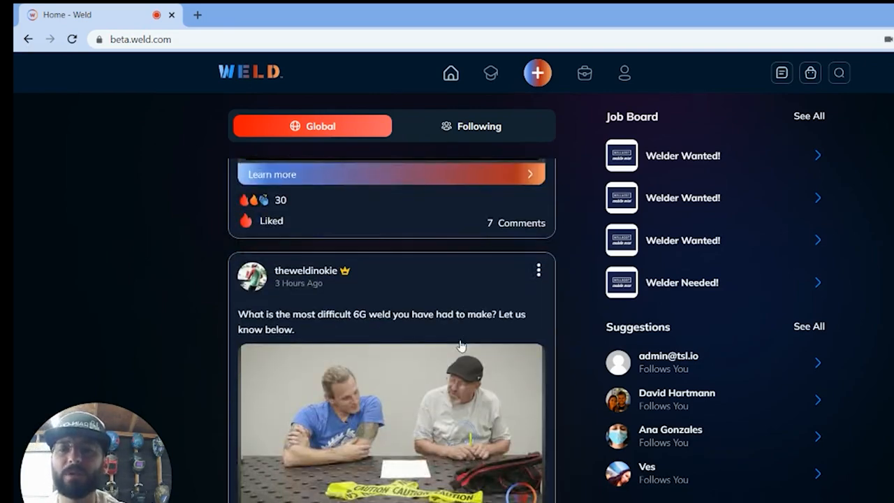
{"action": "scroll", "scroll_direction": "down", "scroll_amount": 3}
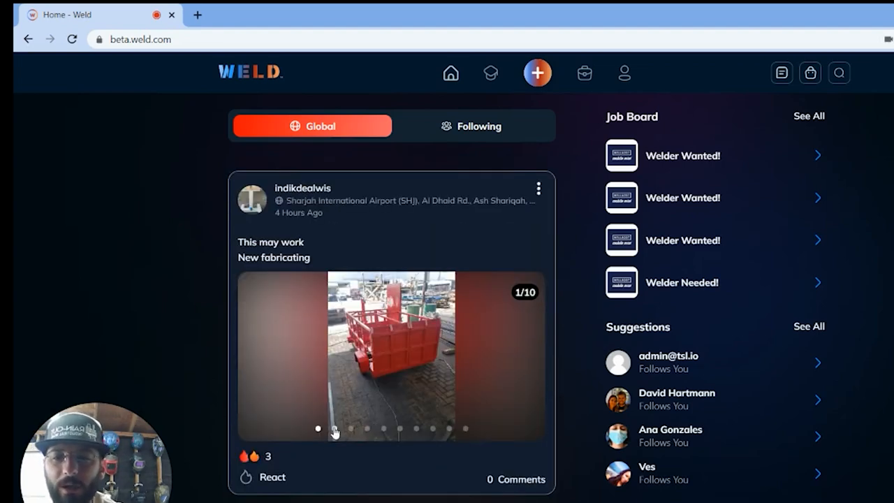
{"action": "left_click", "coordinate": [391, 356]}
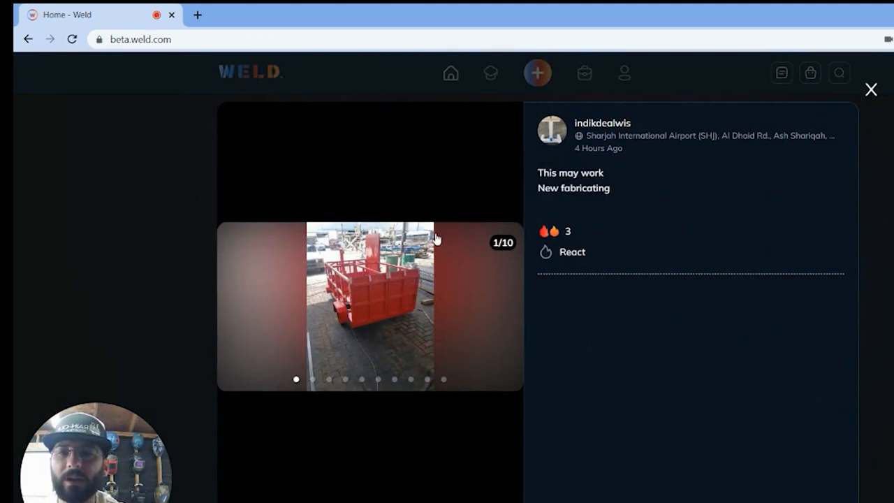
{"action": "left_click", "coordinate": [872, 90]}
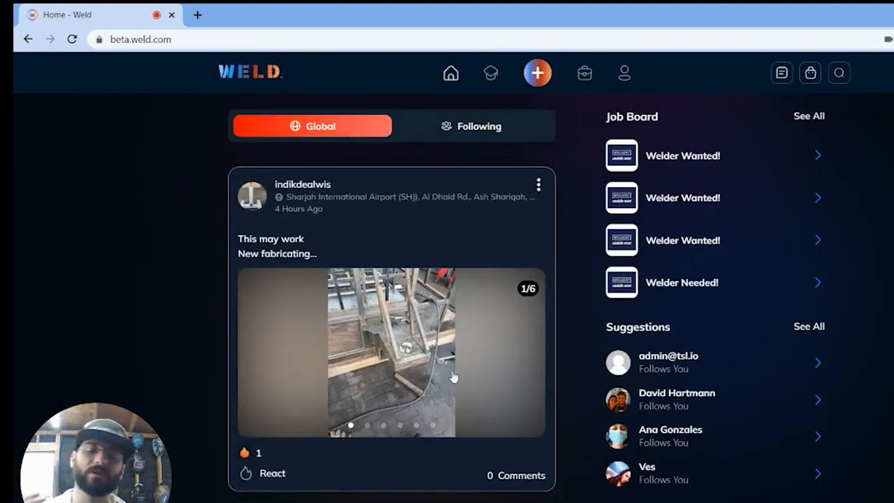
Step: Continue further down the feed and select another post along the way
{"action": "scroll", "scroll_direction": "down", "scroll_amount": 3}
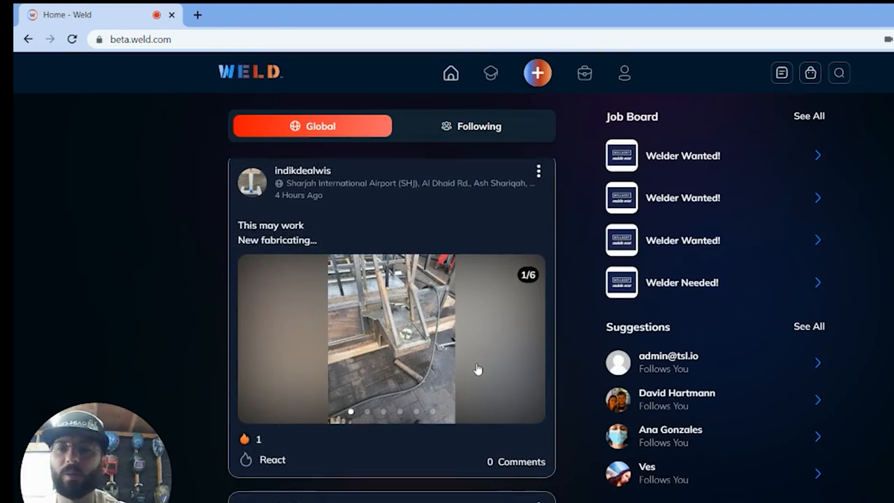
{"action": "scroll", "scroll_direction": "down", "scroll_amount": 3}
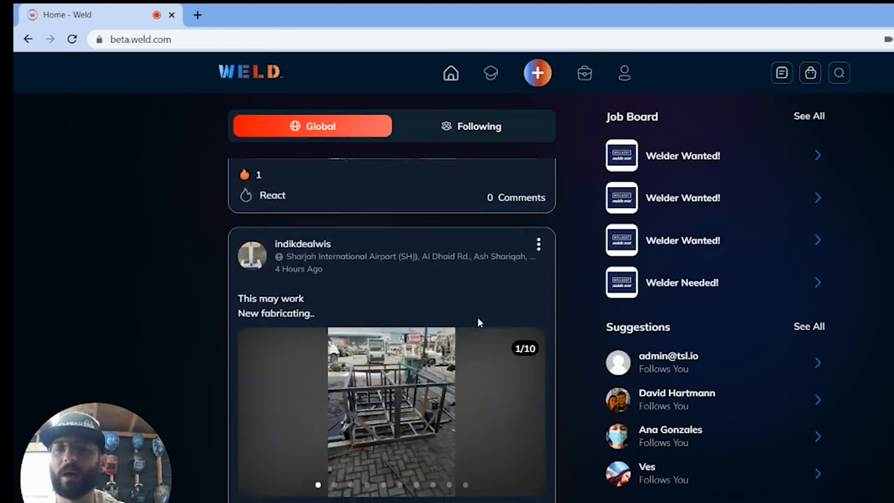
{"action": "scroll", "scroll_direction": "down", "scroll_amount": 3}
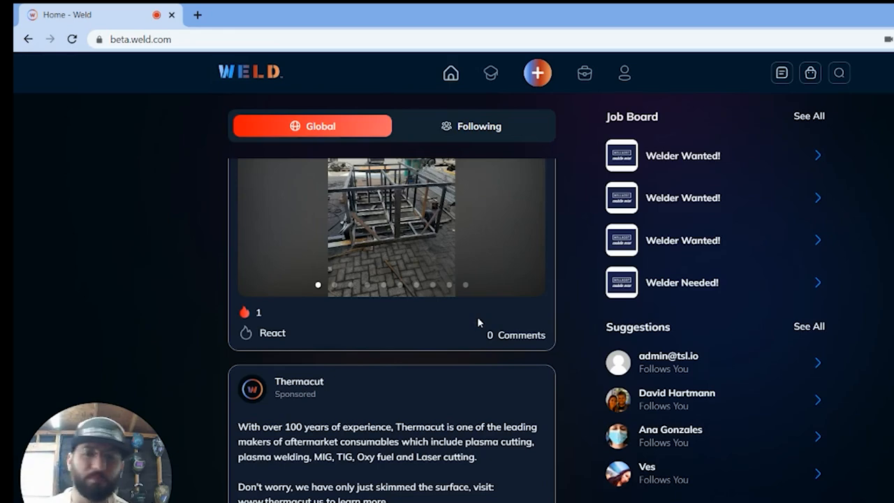
{"action": "scroll", "scroll_direction": "down", "scroll_amount": 3}
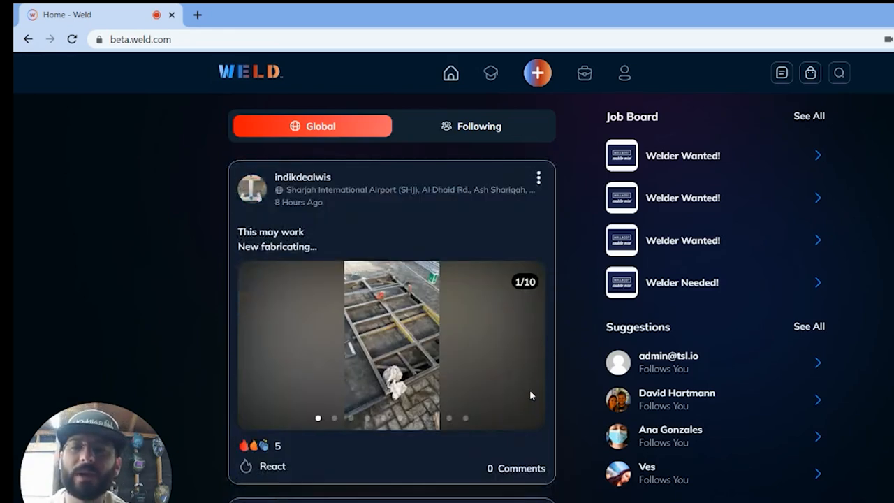
{"action": "mouse_move", "coordinate": [584, 369]}
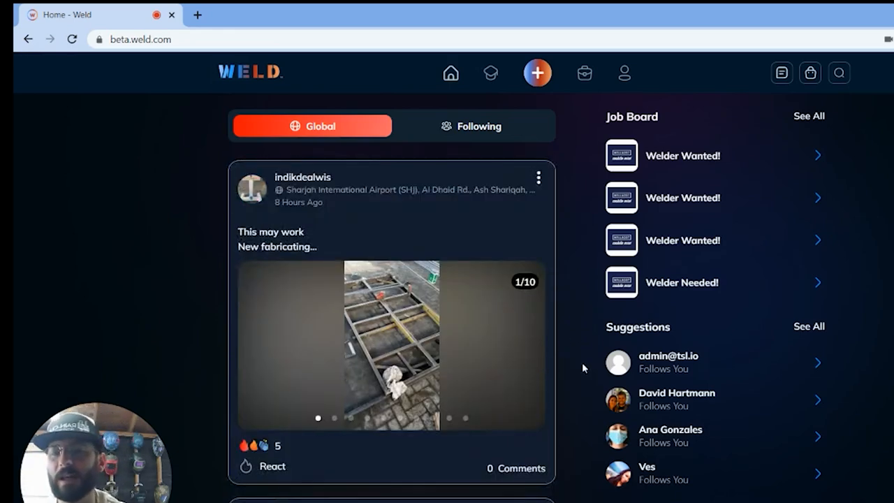
{"action": "scroll", "scroll_direction": "down", "scroll_amount": 3}
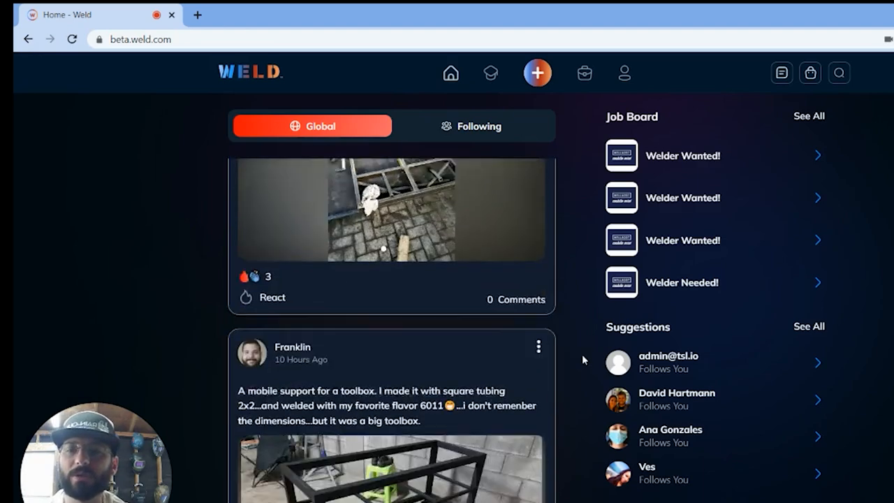
{"action": "scroll", "scroll_direction": "down", "scroll_amount": 3}
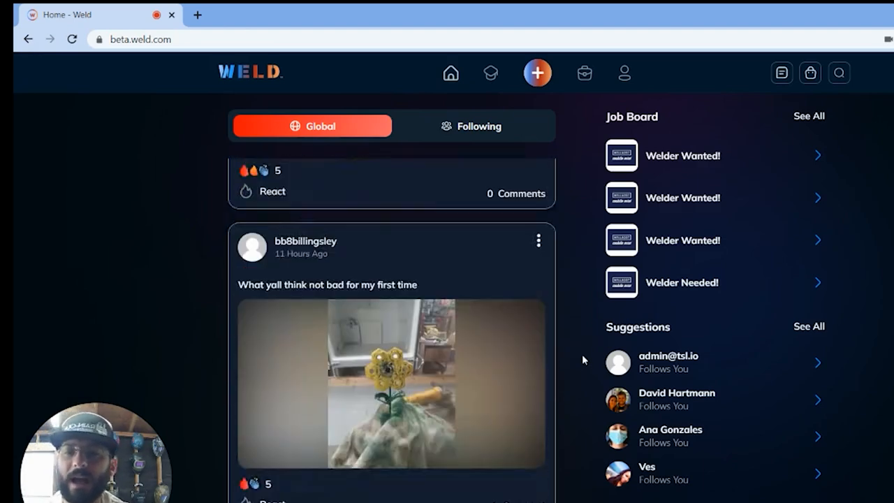
{"action": "scroll", "scroll_direction": "down", "scroll_amount": 3}
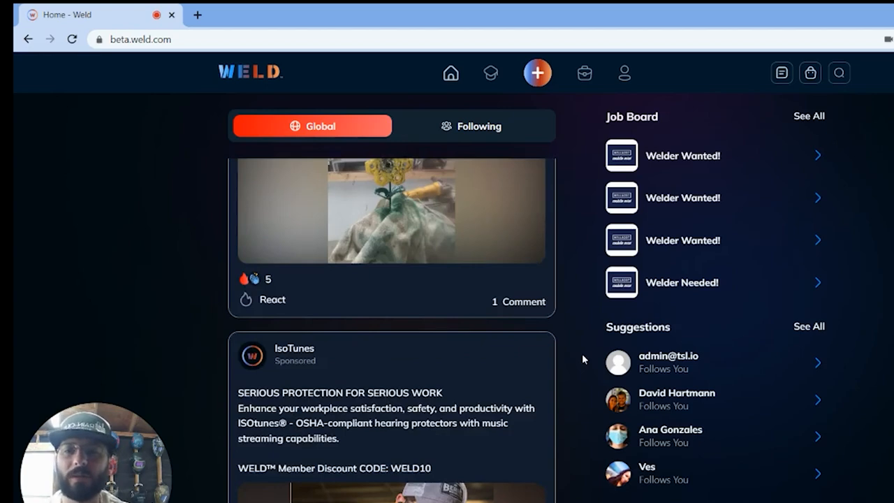
{"action": "scroll", "scroll_direction": "down", "scroll_amount": 3}
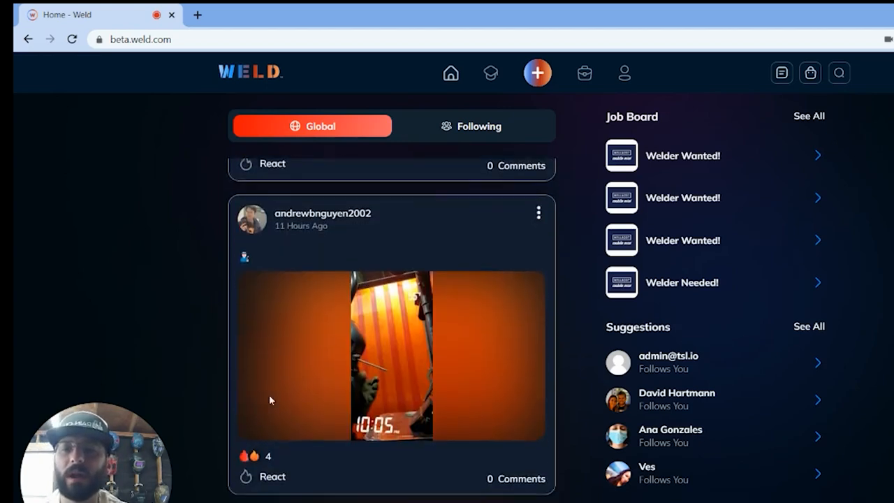
{"action": "scroll", "scroll_direction": "down", "scroll_amount": 3}
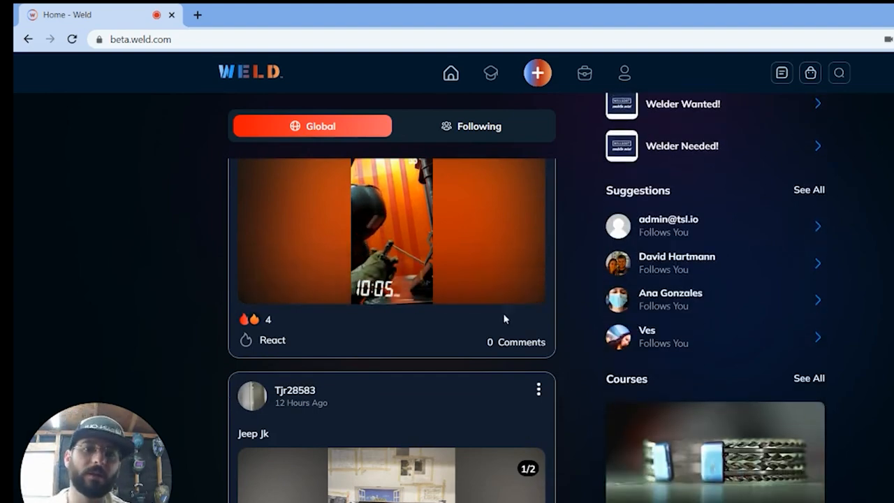
{"action": "left_click", "coordinate": [391, 230]}
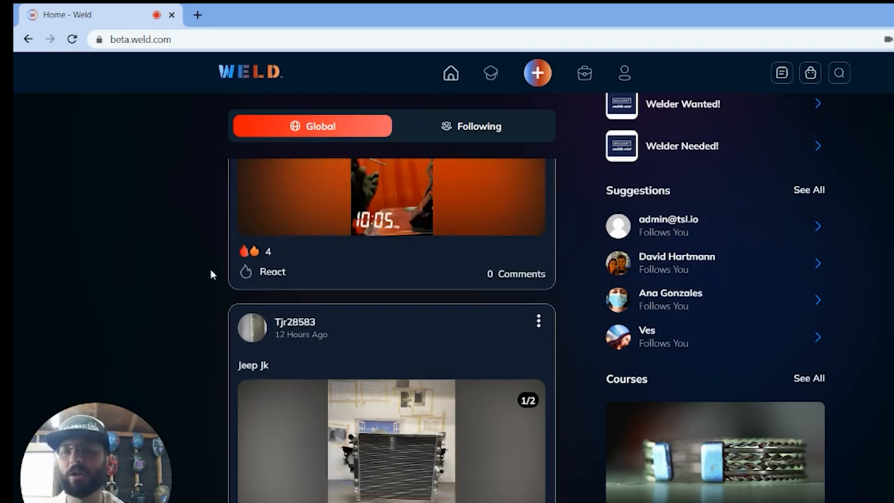
Step: Finish browsing the feed and go to Austin Hargett's own profile page
{"action": "scroll", "scroll_direction": "down", "scroll_amount": 3}
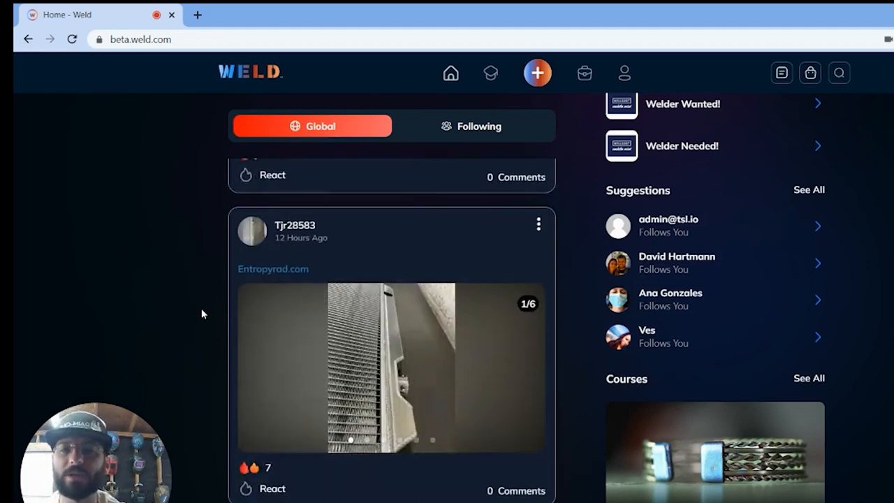
{"action": "scroll", "scroll_direction": "down", "scroll_amount": 3}
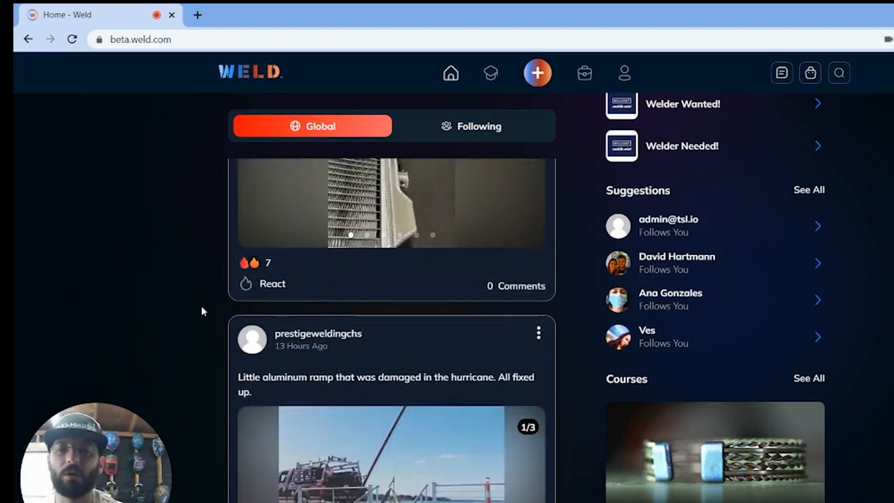
{"action": "scroll", "scroll_direction": "down", "scroll_amount": 3}
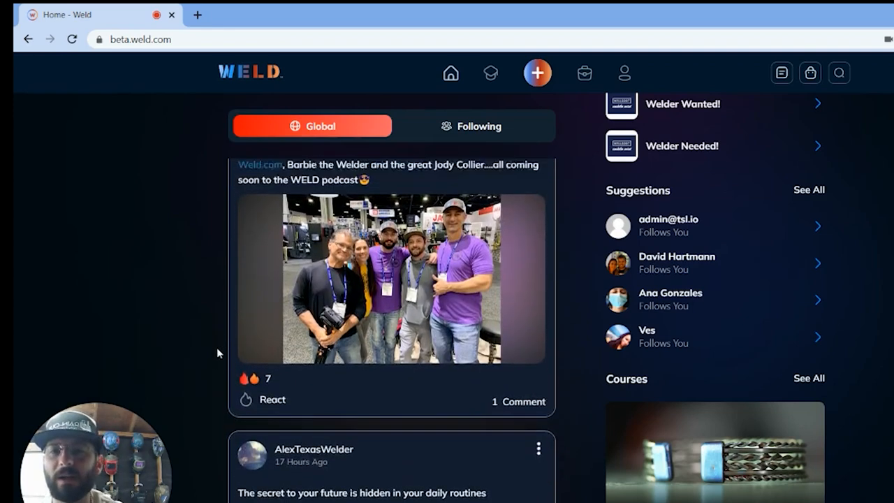
{"action": "scroll", "scroll_direction": "down", "scroll_amount": 3}
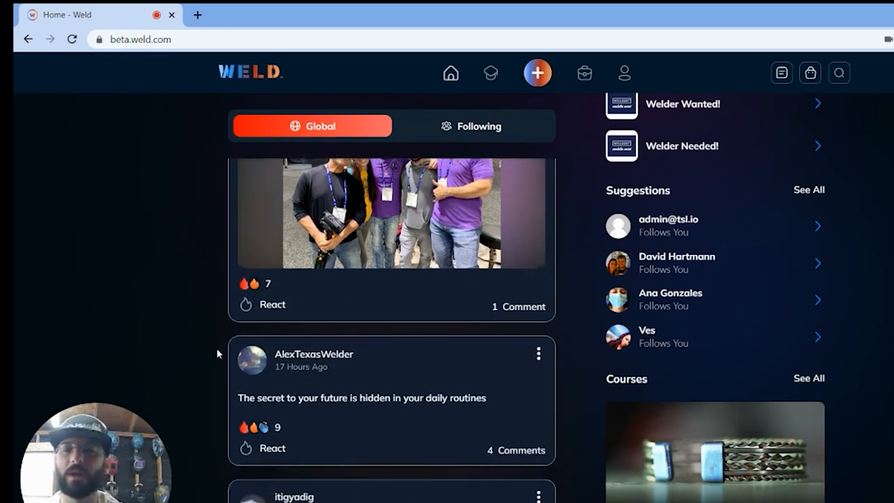
{"action": "mouse_move", "coordinate": [190, 236]}
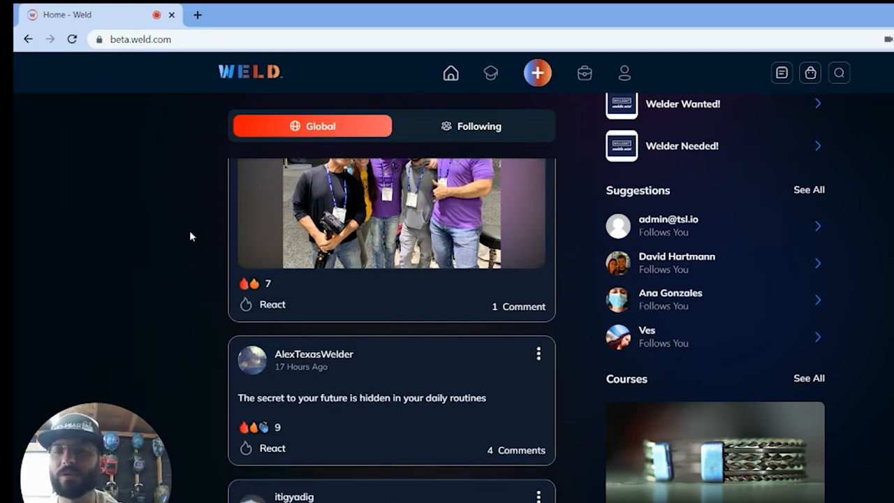
{"action": "scroll", "scroll_direction": "down", "scroll_amount": 3}
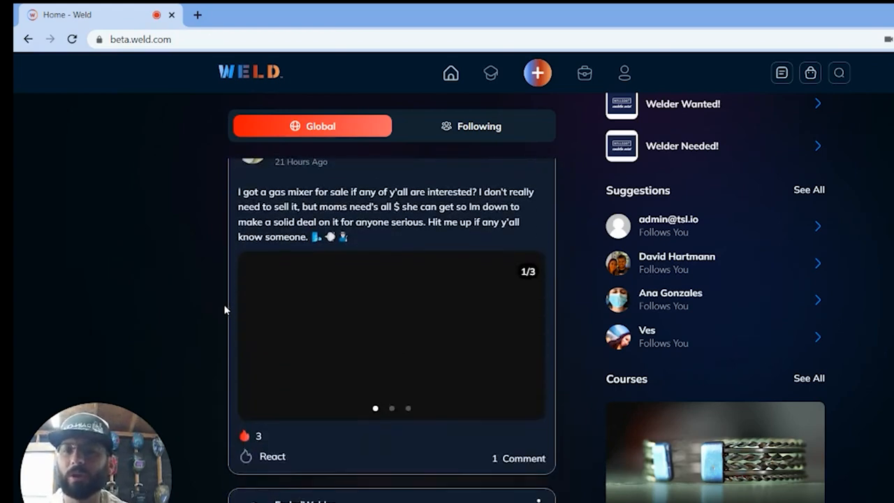
{"action": "scroll", "scroll_direction": "down", "scroll_amount": 3}
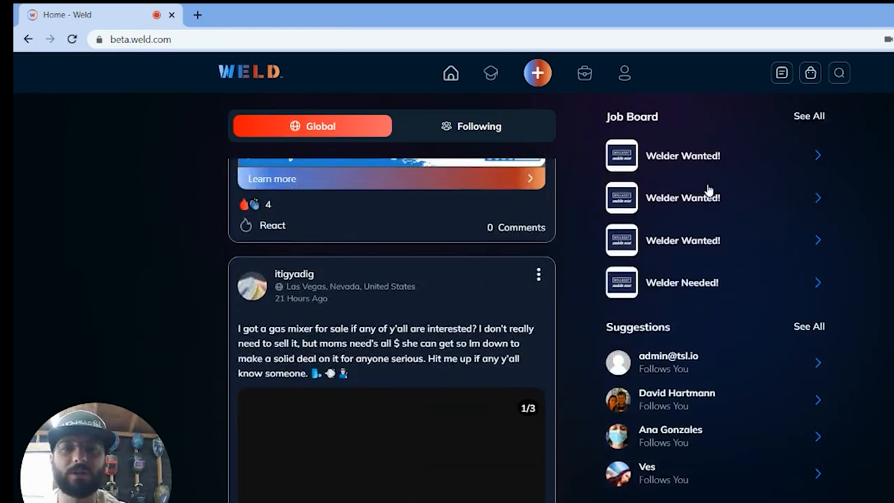
{"action": "mouse_move", "coordinate": [879, 245]}
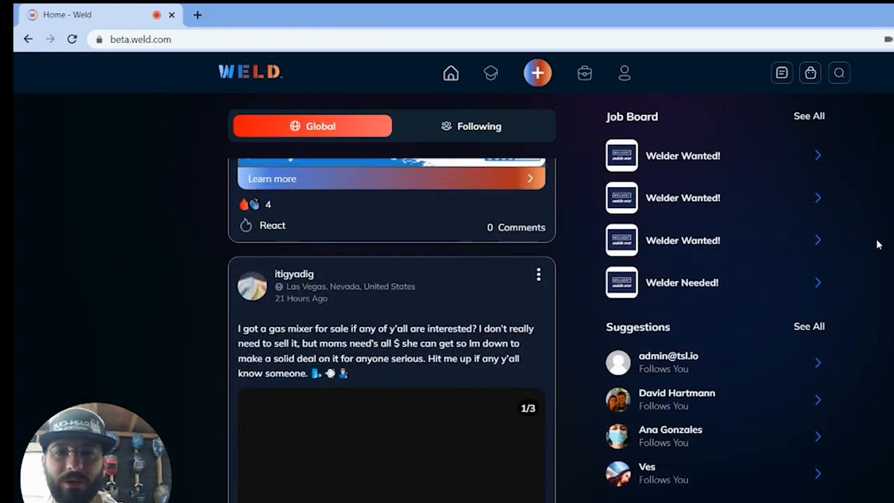
{"action": "mouse_move", "coordinate": [696, 85]}
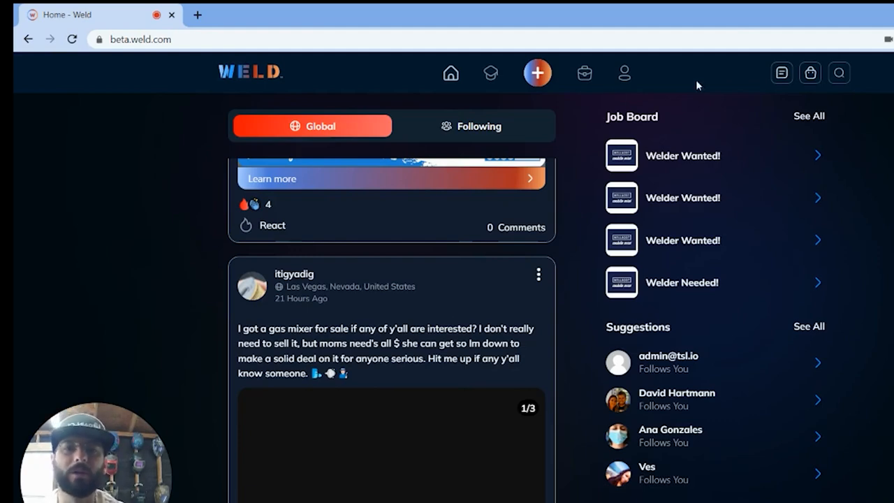
{"action": "mouse_move", "coordinate": [728, 82]}
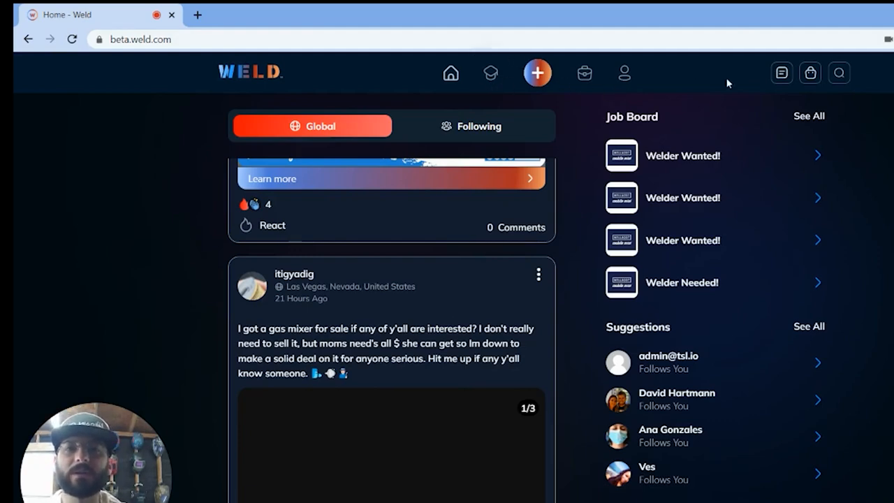
{"action": "scroll", "scroll_direction": "down", "scroll_amount": 3}
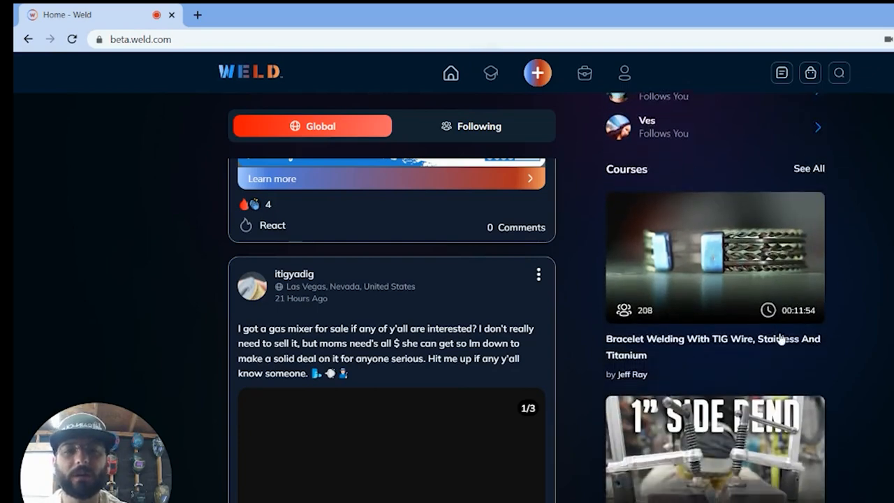
{"action": "scroll", "scroll_direction": "down", "scroll_amount": 3}
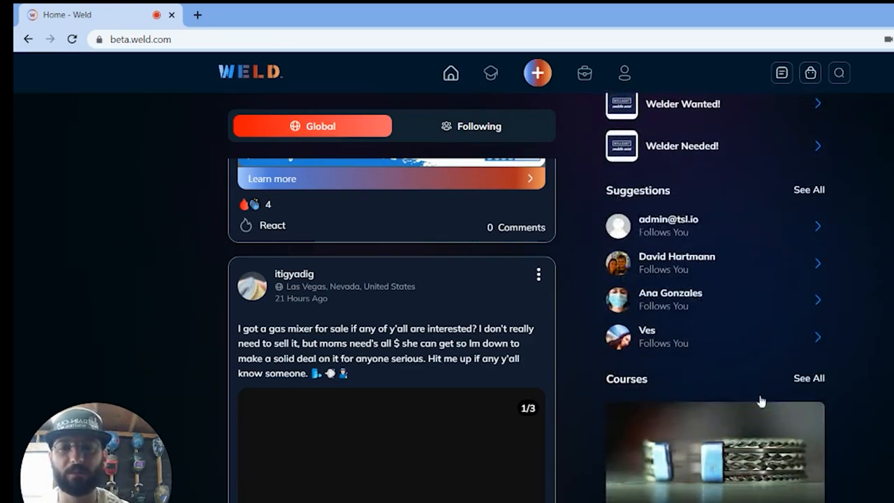
{"action": "scroll", "scroll_direction": "down", "scroll_amount": 3}
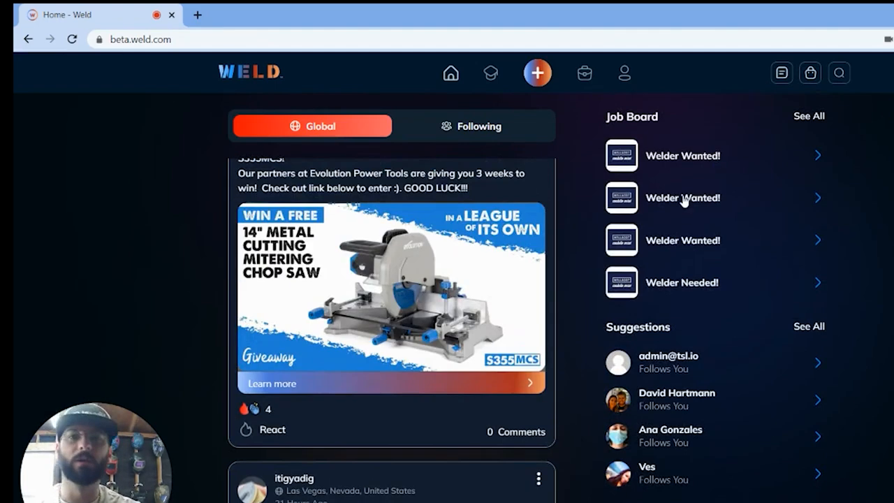
{"action": "mouse_move", "coordinate": [490, 73]}
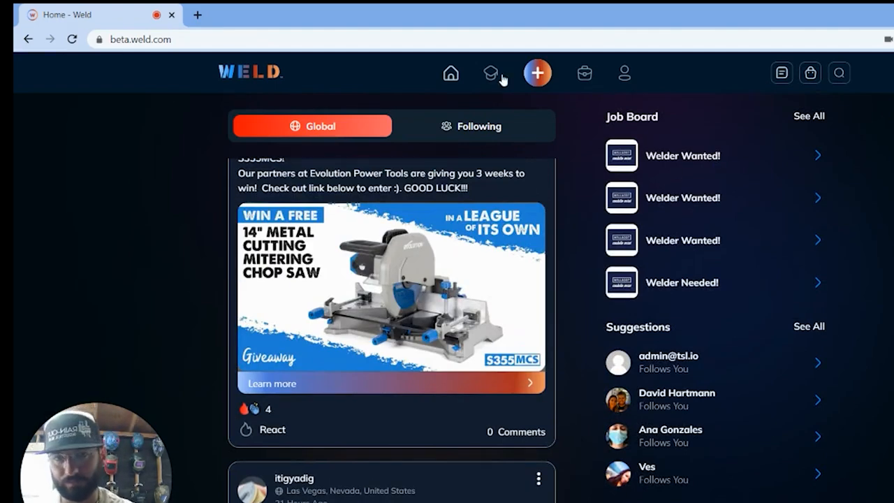
{"action": "left_click", "coordinate": [623, 72]}
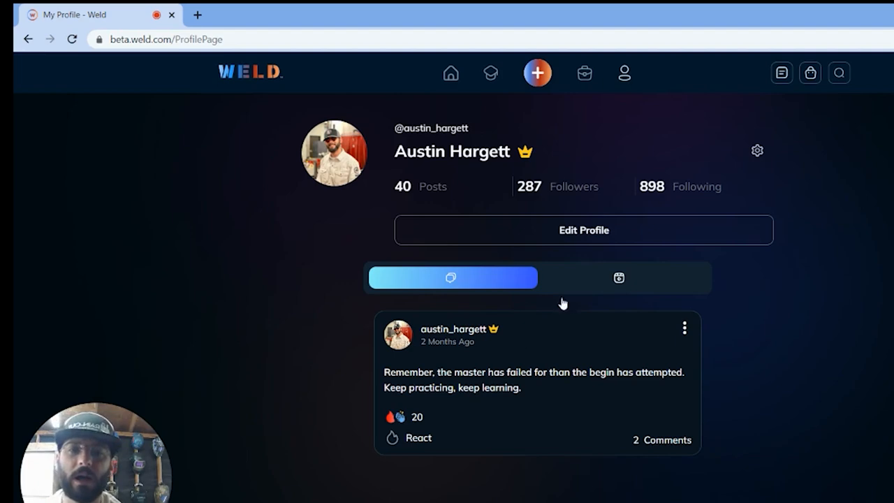
{"action": "mouse_move", "coordinate": [609, 291]}
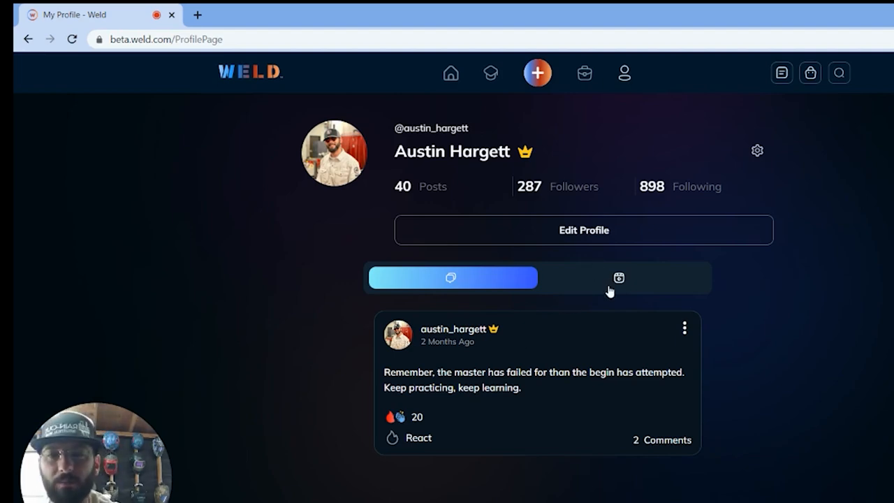
Step: Show the profile's photo gallery and look through its photos
{"action": "left_click", "coordinate": [618, 277]}
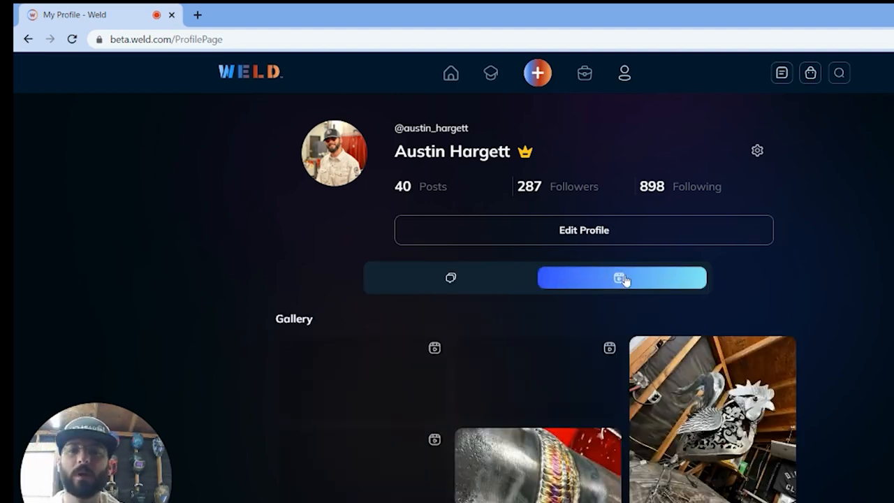
{"action": "scroll", "scroll_direction": "down", "scroll_amount": 3}
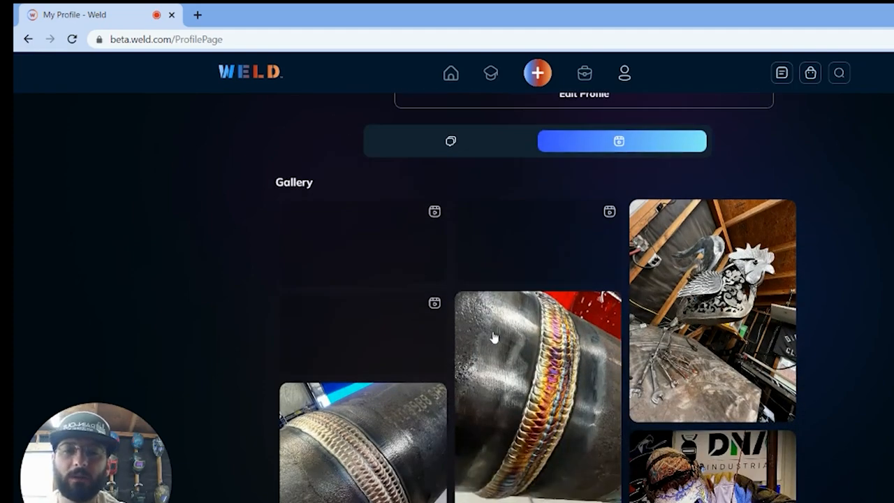
{"action": "scroll", "scroll_direction": "down", "scroll_amount": 3}
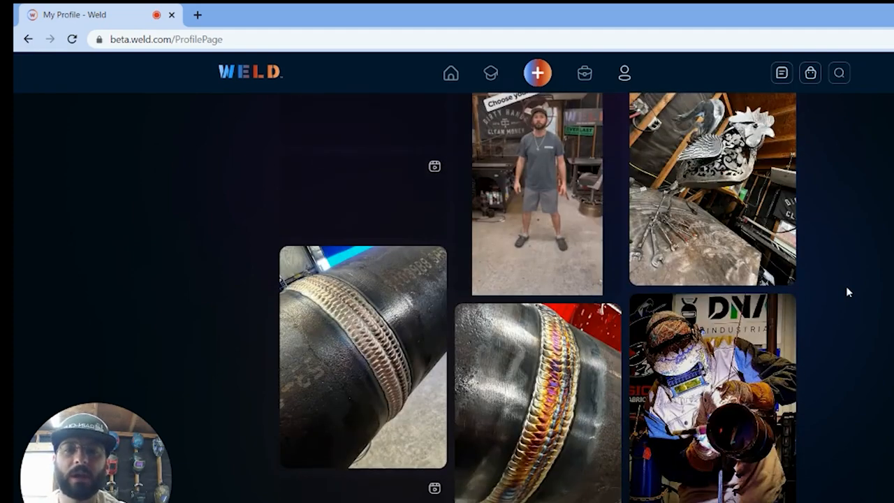
{"action": "scroll", "scroll_direction": "down", "scroll_amount": 3}
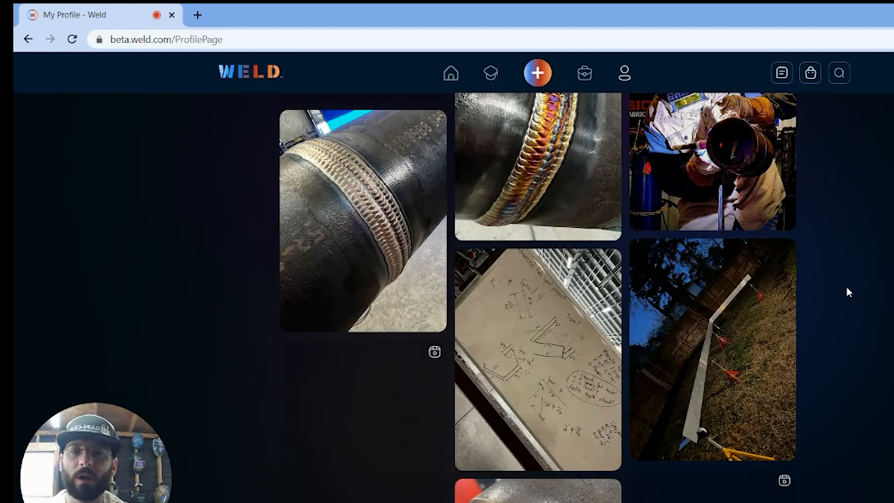
{"action": "scroll", "scroll_direction": "down", "scroll_amount": 3}
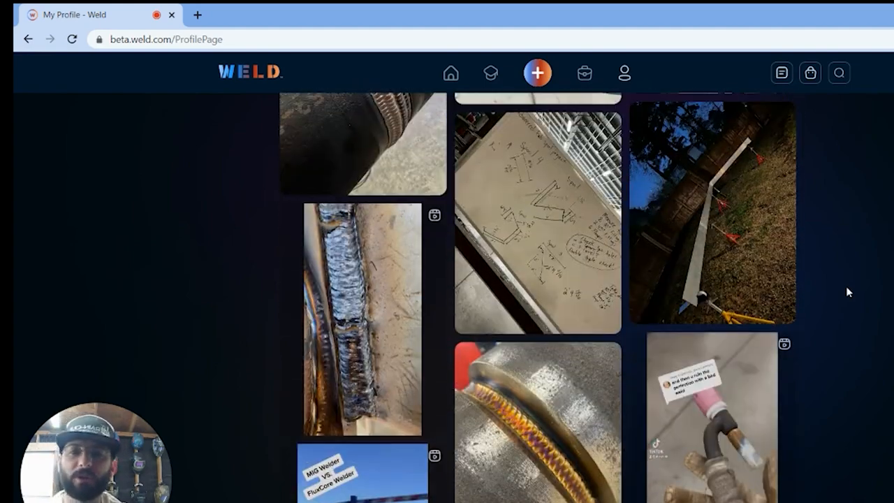
{"action": "scroll", "scroll_direction": "down", "scroll_amount": 3}
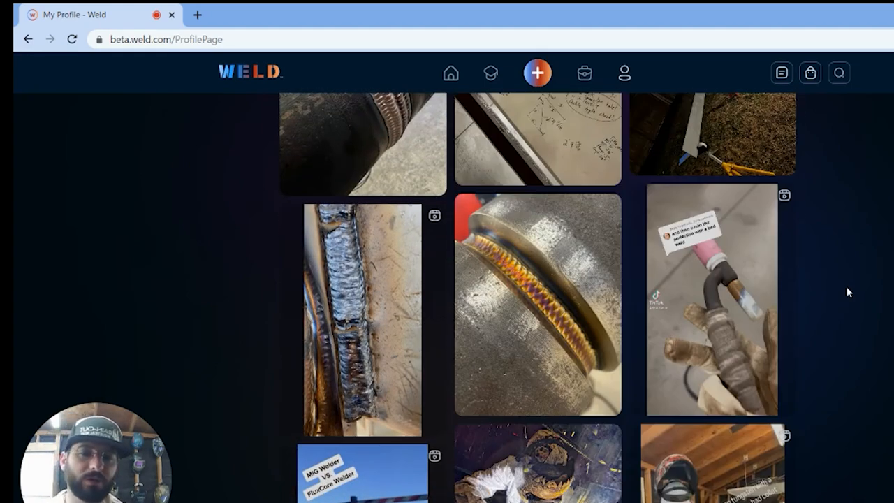
Step: Reach the end of the gallery and go to the account Settings page
{"action": "scroll", "scroll_direction": "down", "scroll_amount": 3}
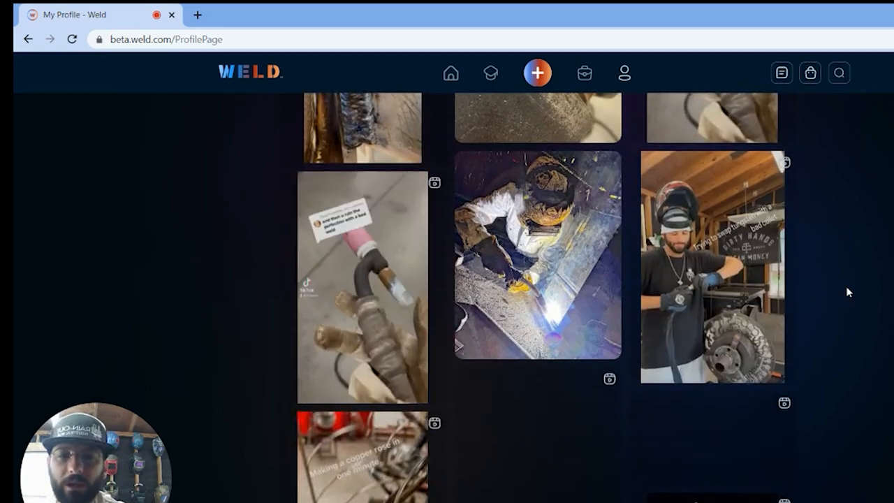
{"action": "scroll", "scroll_direction": "down", "scroll_amount": 3}
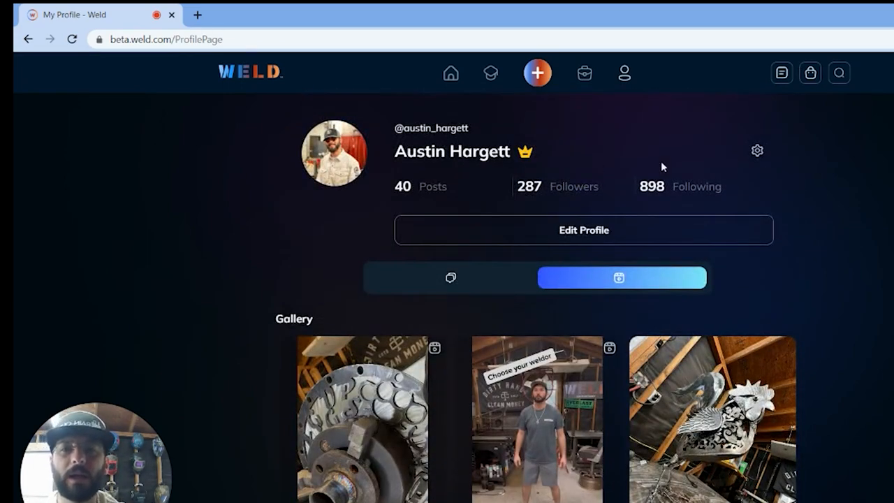
{"action": "left_click", "coordinate": [758, 151]}
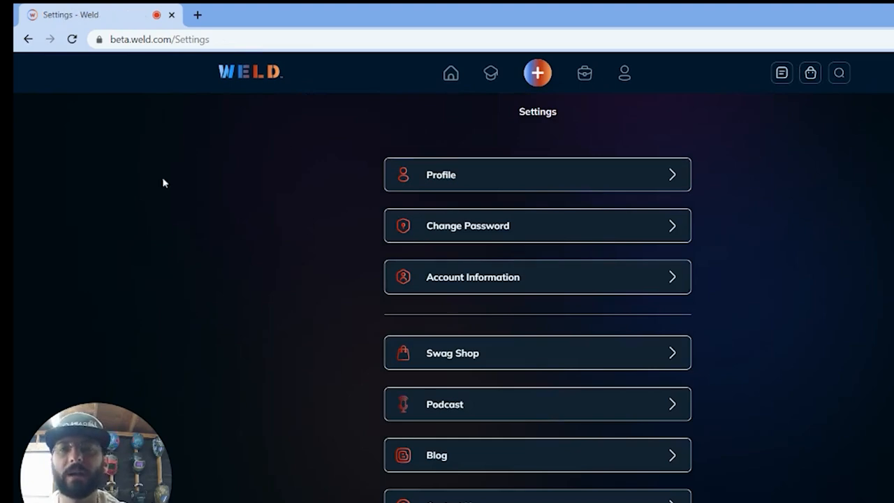
{"action": "mouse_move", "coordinate": [585, 72]}
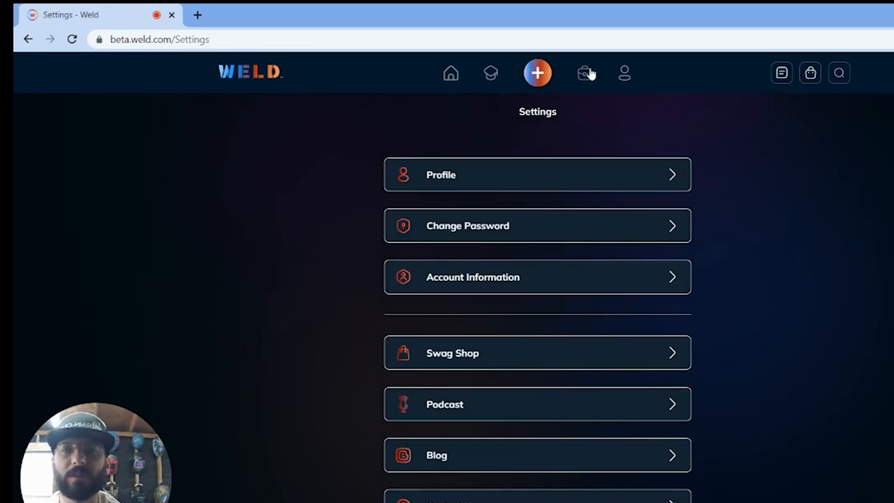
{"action": "left_click", "coordinate": [491, 73]}
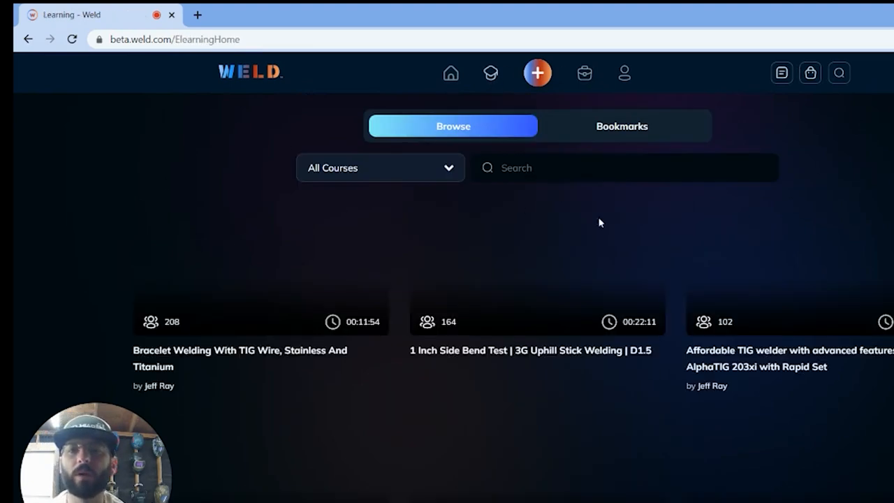
{"action": "scroll", "scroll_direction": "down", "scroll_amount": 3}
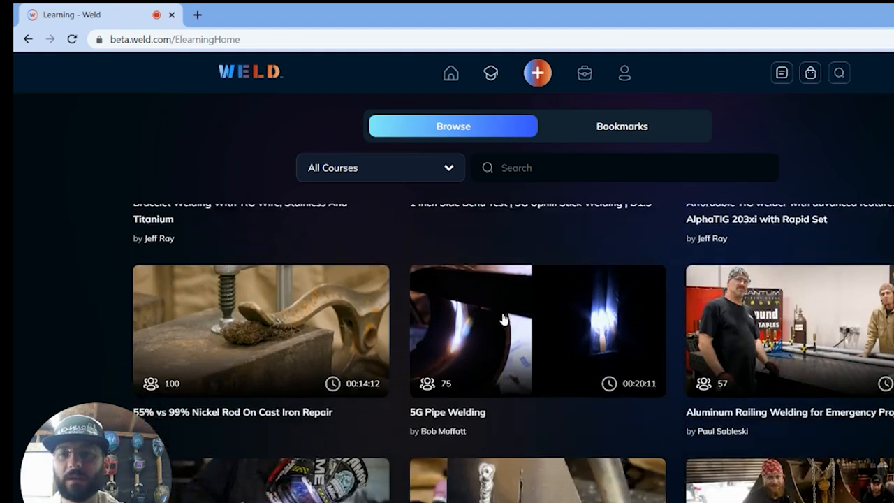
{"action": "left_click", "coordinate": [380, 168]}
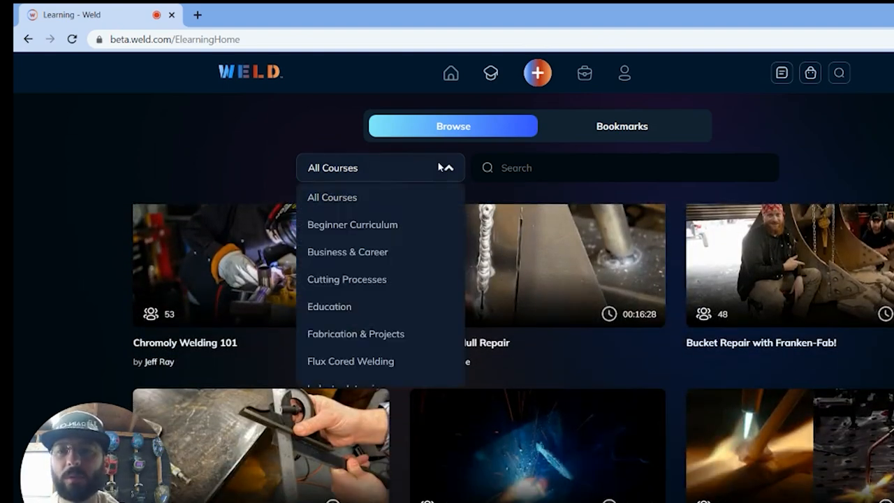
{"action": "scroll", "scroll_direction": "down", "scroll_amount": 3}
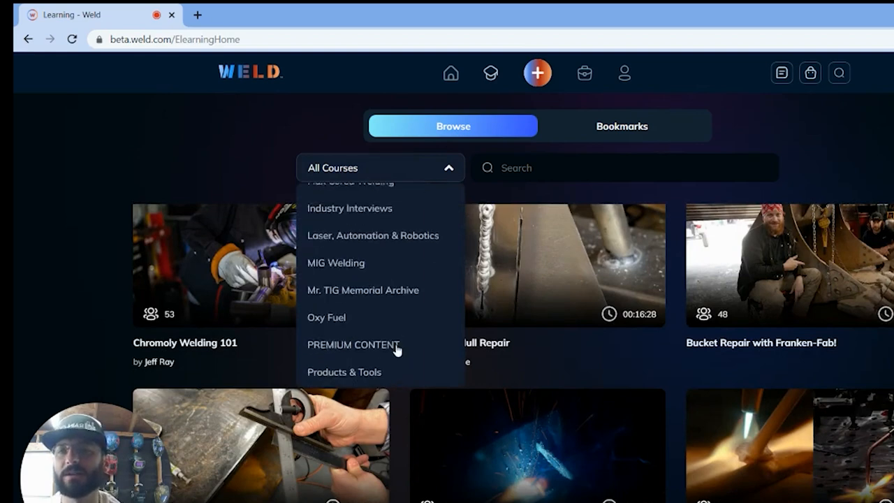
{"action": "left_click", "coordinate": [380, 168]}
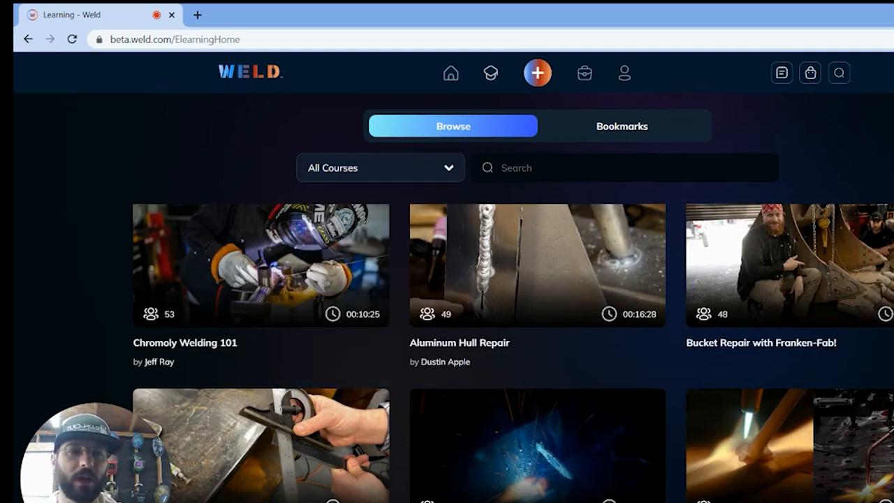
Step: Look down through the grid of all available courses
{"action": "scroll", "scroll_direction": "down", "scroll_amount": 3}
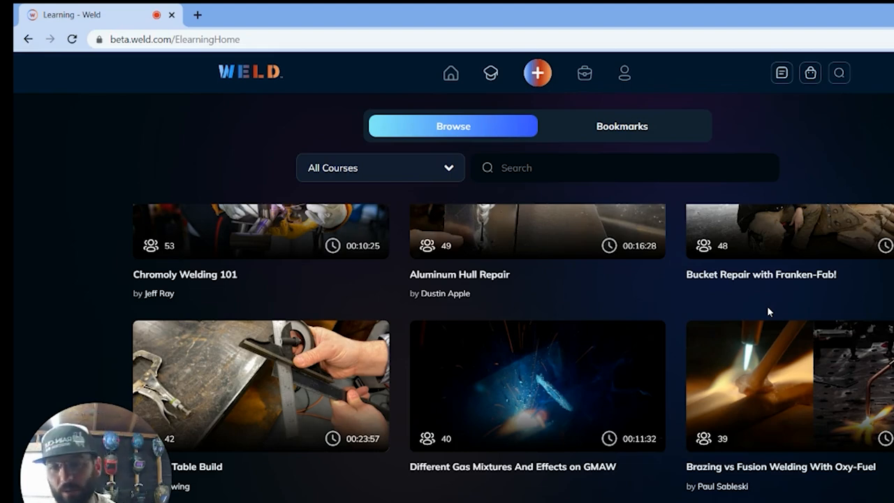
{"action": "scroll", "scroll_direction": "down", "scroll_amount": 3}
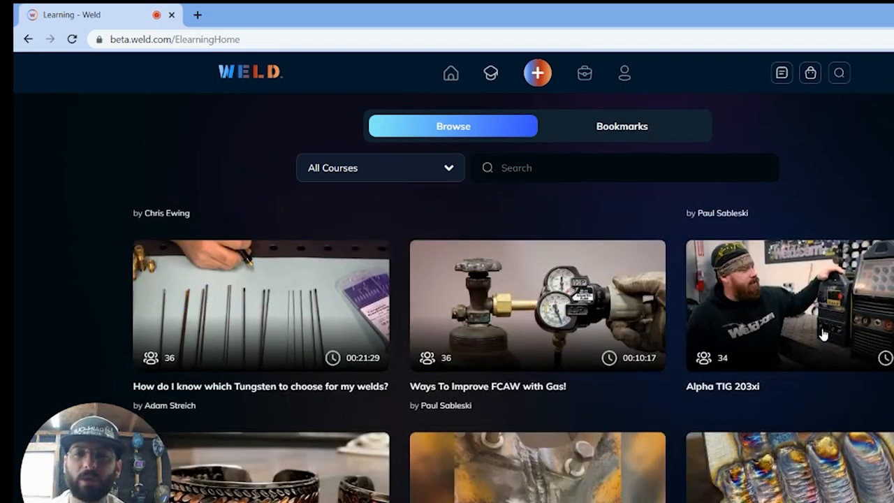
{"action": "scroll", "scroll_direction": "down", "scroll_amount": 3}
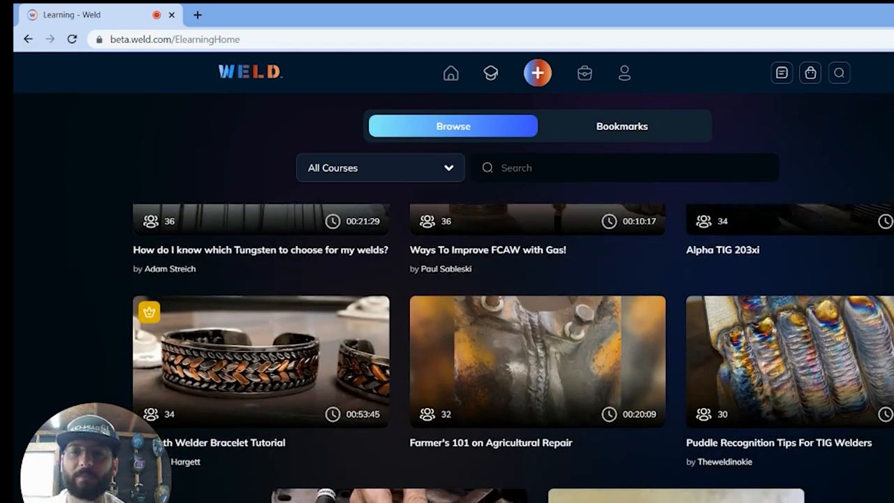
{"action": "scroll", "scroll_direction": "down", "scroll_amount": 3}
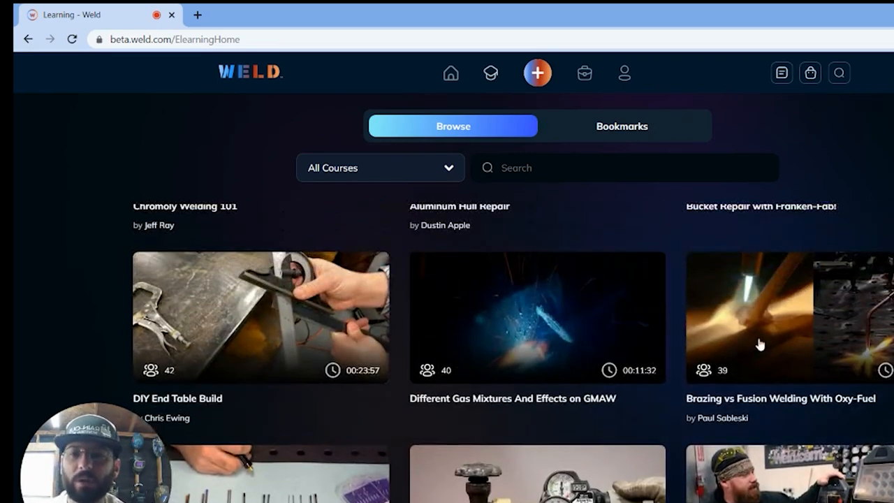
{"action": "scroll", "scroll_direction": "down", "scroll_amount": 3}
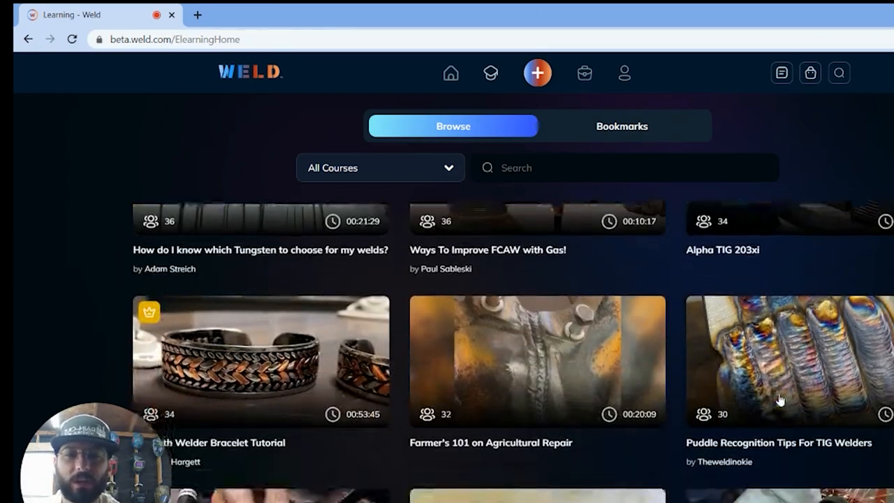
Step: Switch to Bookmarks and open the MIG Welding Vertical Down Vs Up course
{"action": "scroll", "scroll_direction": "down", "scroll_amount": 3}
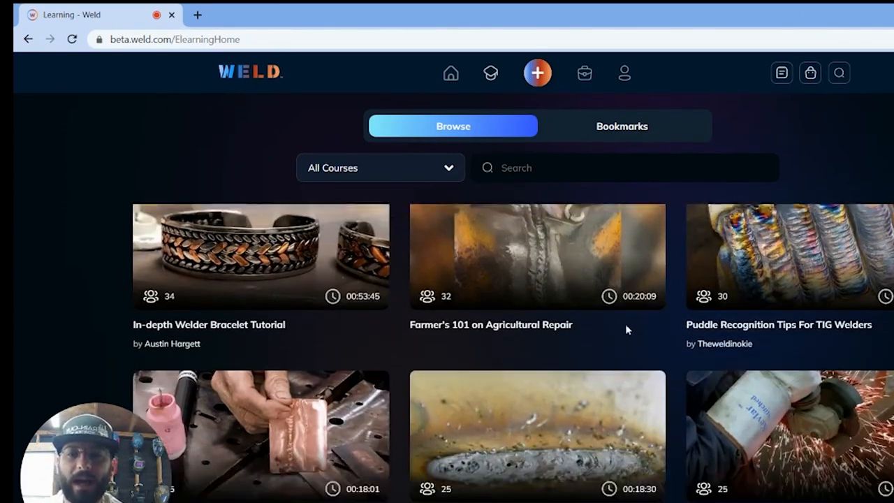
{"action": "scroll", "scroll_direction": "down", "scroll_amount": 3}
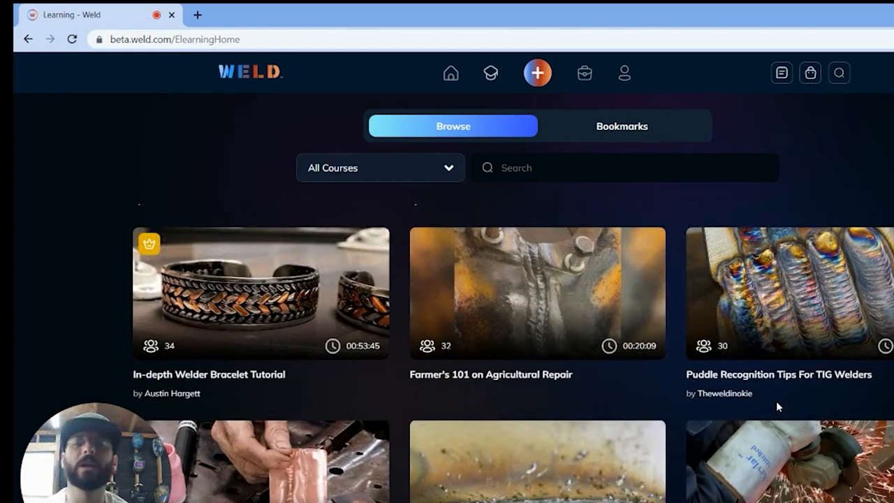
{"action": "mouse_move", "coordinate": [481, 103]}
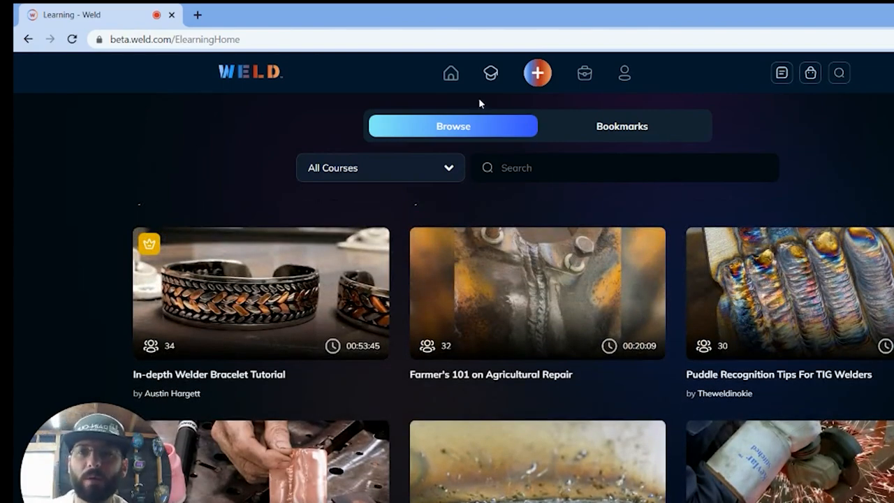
{"action": "mouse_move", "coordinate": [449, 73]}
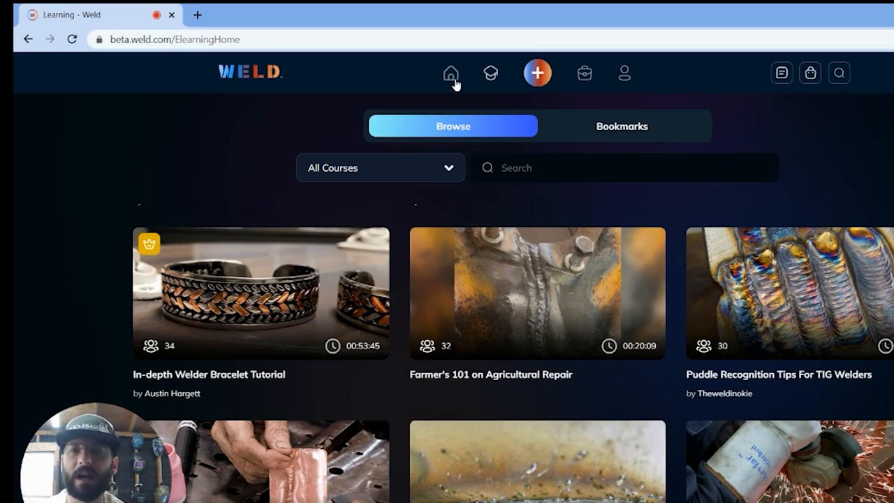
{"action": "mouse_move", "coordinate": [154, 264]}
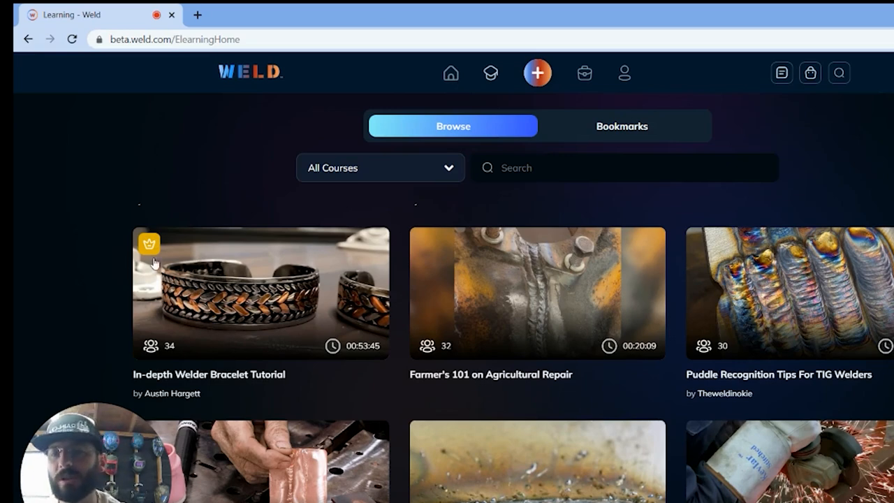
{"action": "mouse_move", "coordinate": [249, 254]}
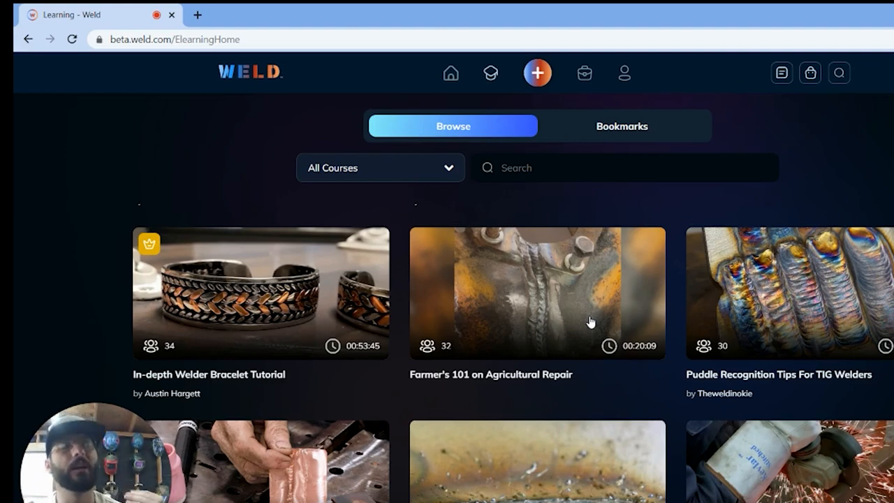
{"action": "mouse_move", "coordinate": [646, 332]}
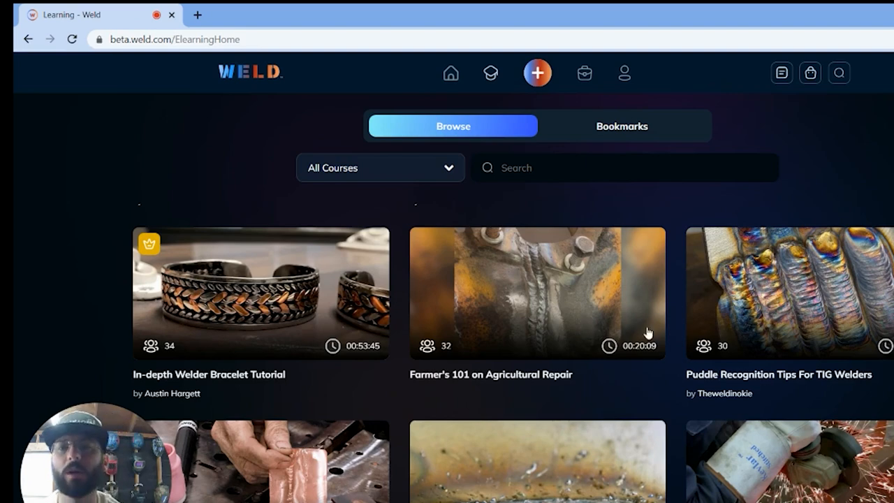
{"action": "mouse_move", "coordinate": [587, 125]}
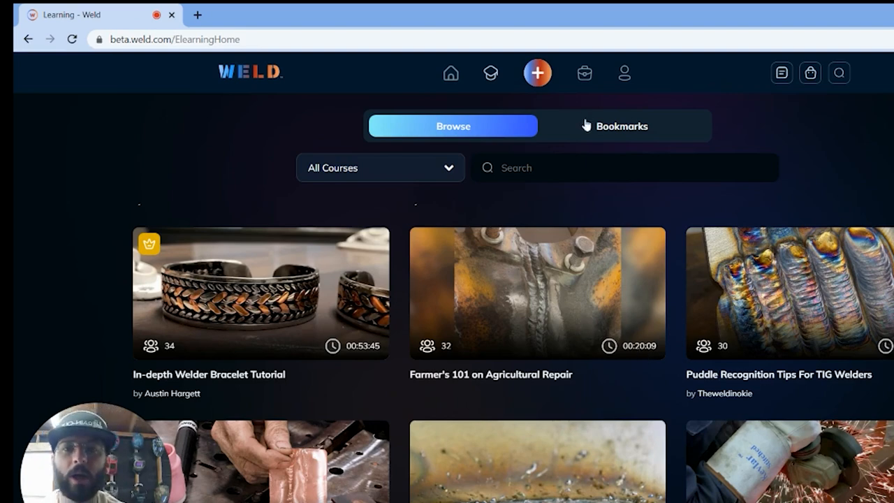
{"action": "left_click", "coordinate": [621, 126]}
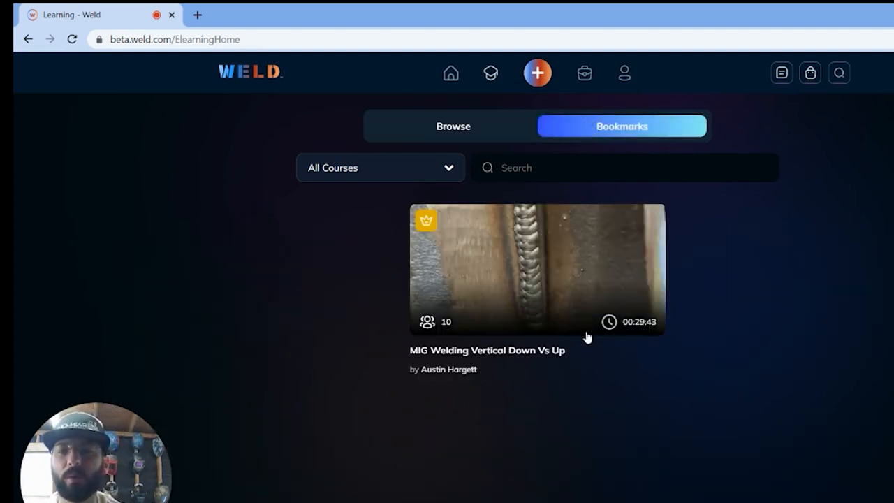
{"action": "left_click", "coordinate": [536, 270]}
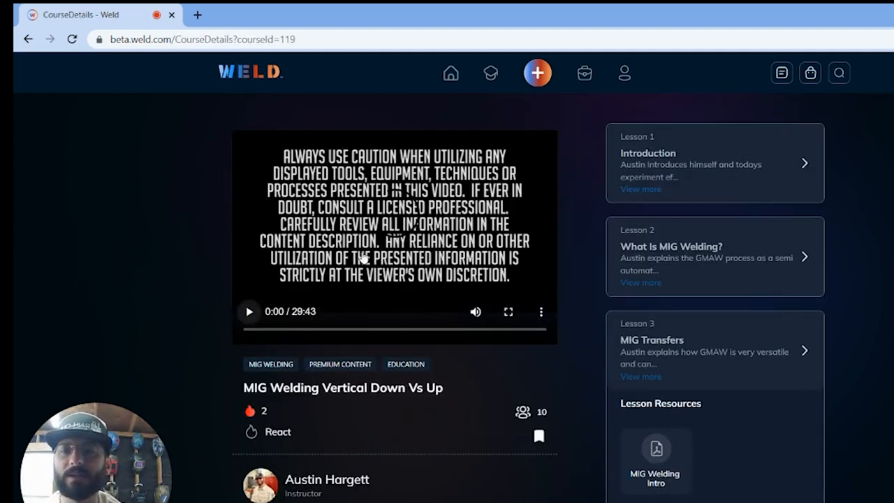
Step: Review the numbered lesson list down to First Two Welds Completed and its resources
{"action": "scroll", "scroll_direction": "down", "scroll_amount": 3}
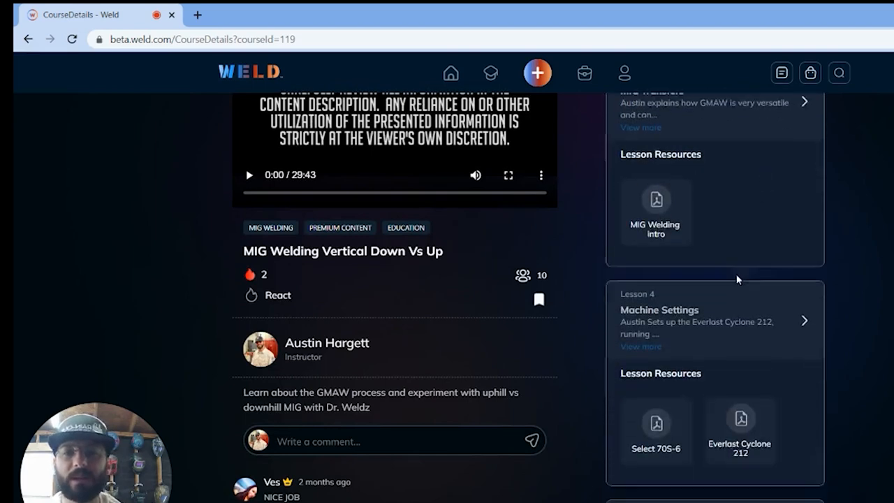
{"action": "scroll", "scroll_direction": "down", "scroll_amount": 3}
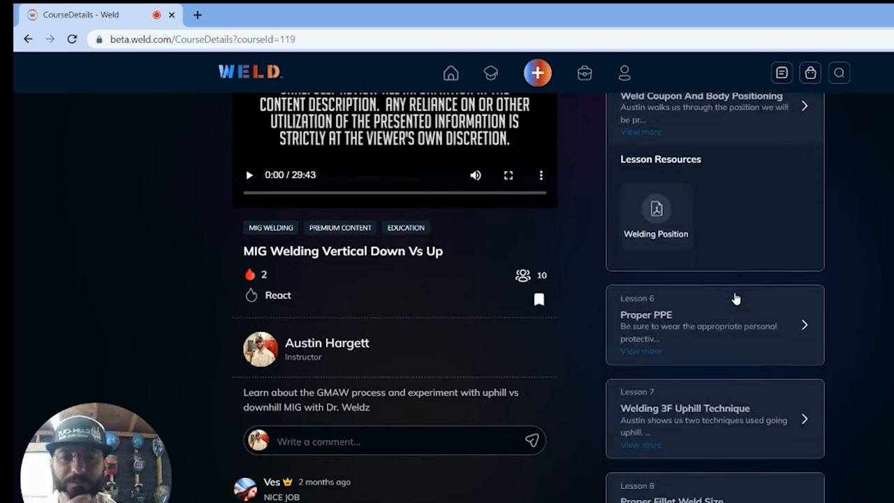
{"action": "scroll", "scroll_direction": "down", "scroll_amount": 3}
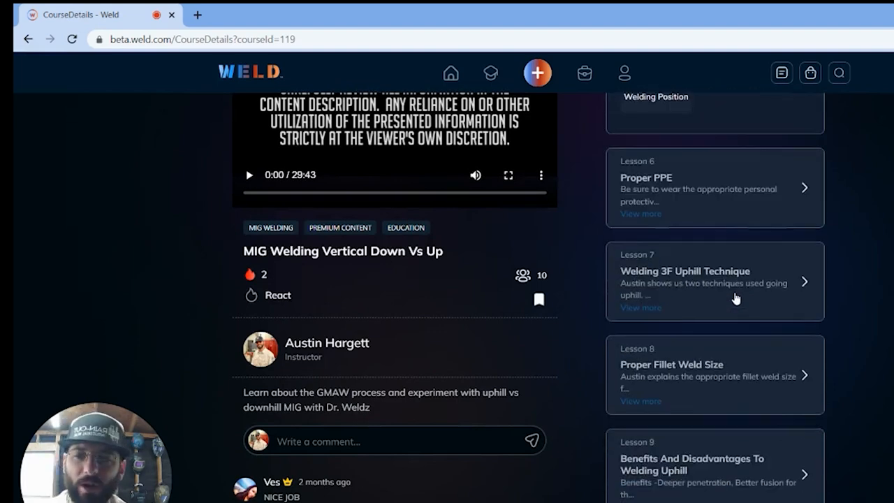
{"action": "scroll", "scroll_direction": "down", "scroll_amount": 3}
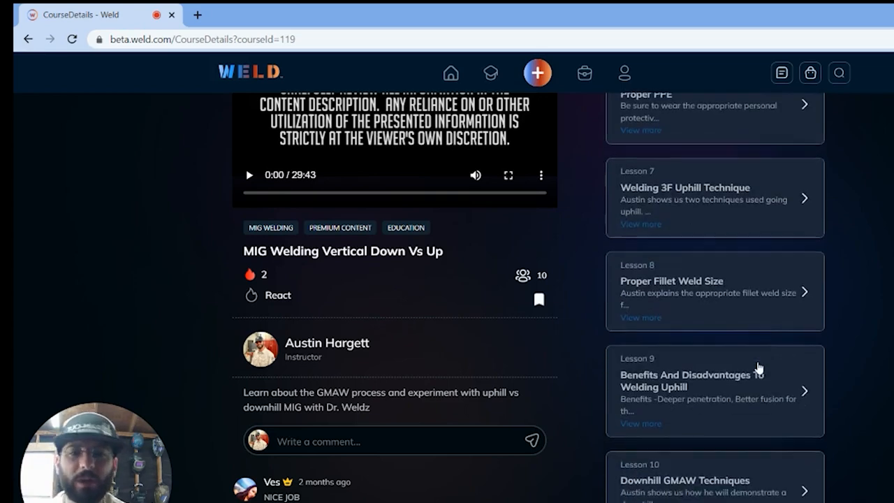
{"action": "scroll", "scroll_direction": "down", "scroll_amount": 3}
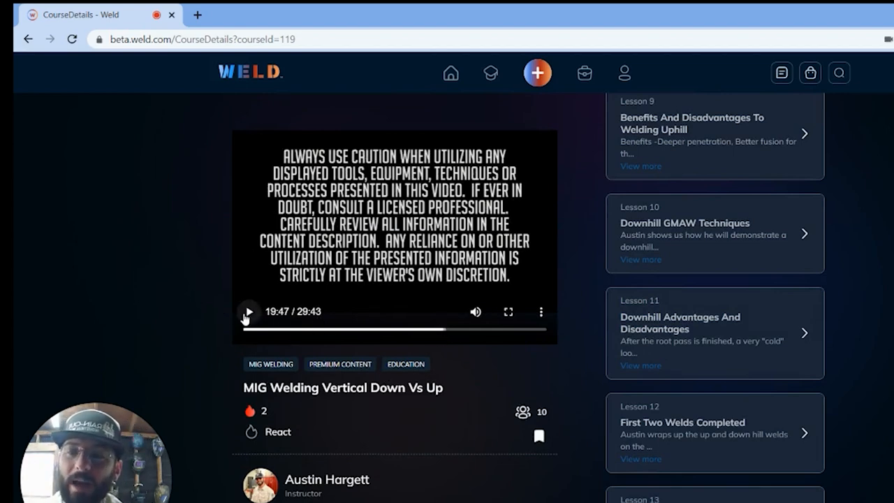
Step: Play the course video from 19:47 and bring Lesson 4 Machine Settings resources into view
{"action": "left_click", "coordinate": [249, 311]}
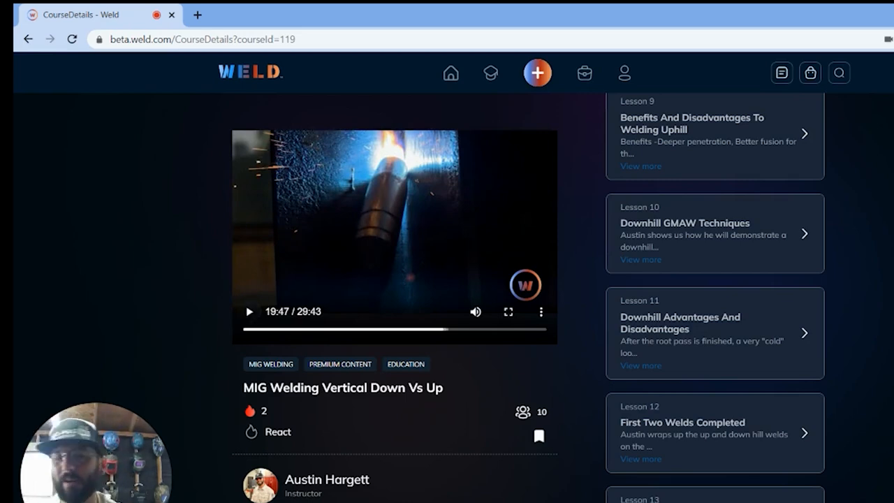
{"action": "scroll", "scroll_direction": "down", "scroll_amount": 3}
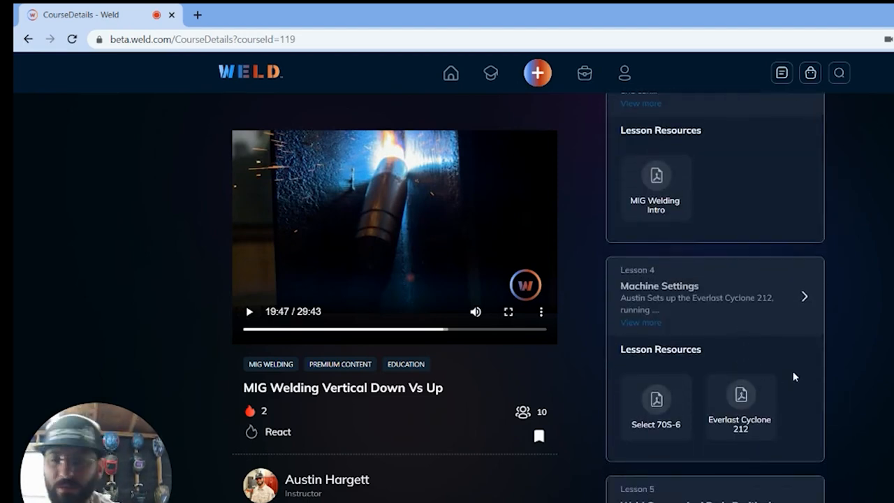
{"action": "scroll", "scroll_direction": "down", "scroll_amount": 3}
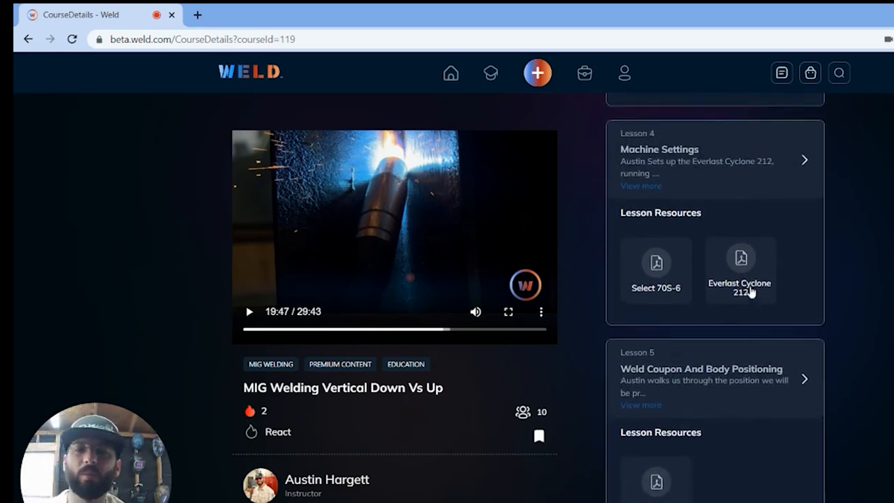
Step: View the Everlast Cyclone 212 operator's manual PDF from Machine Settings, then close it
{"action": "left_click", "coordinate": [741, 269]}
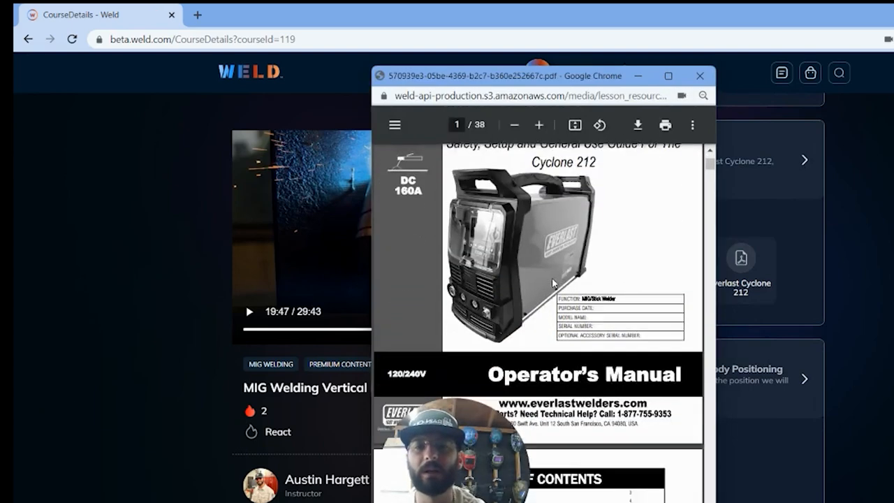
{"action": "scroll", "scroll_direction": "down", "scroll_amount": 3}
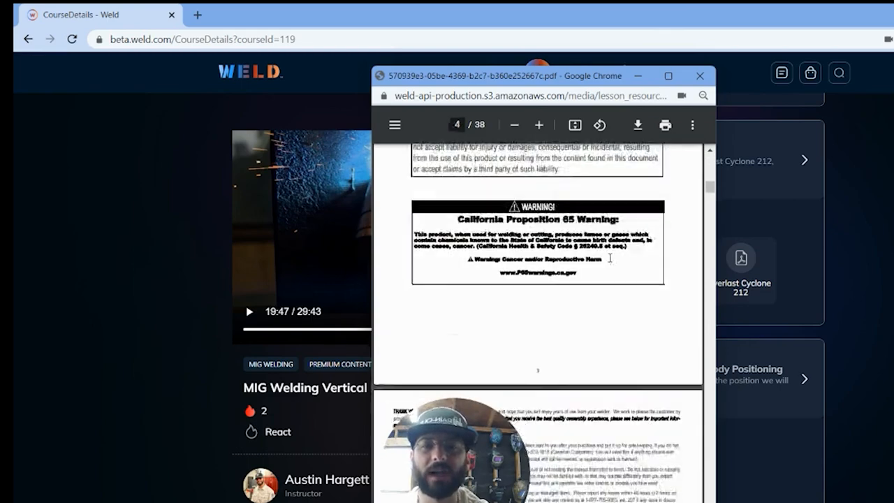
{"action": "left_click", "coordinate": [700, 76]}
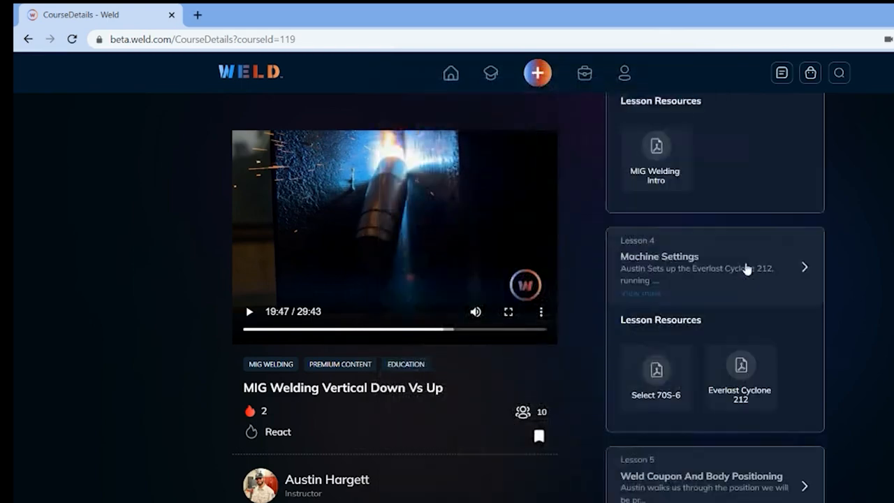
{"action": "scroll", "scroll_direction": "up", "scroll_amount": 3}
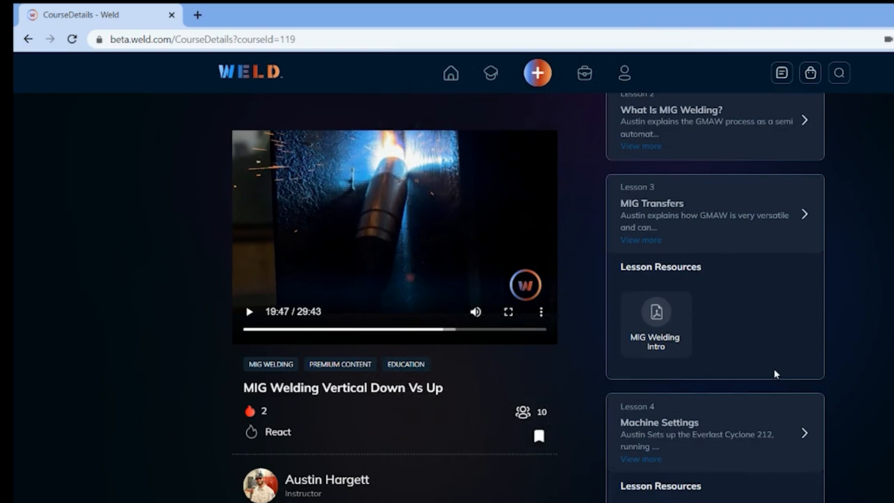
{"action": "mouse_move", "coordinate": [322, 472]}
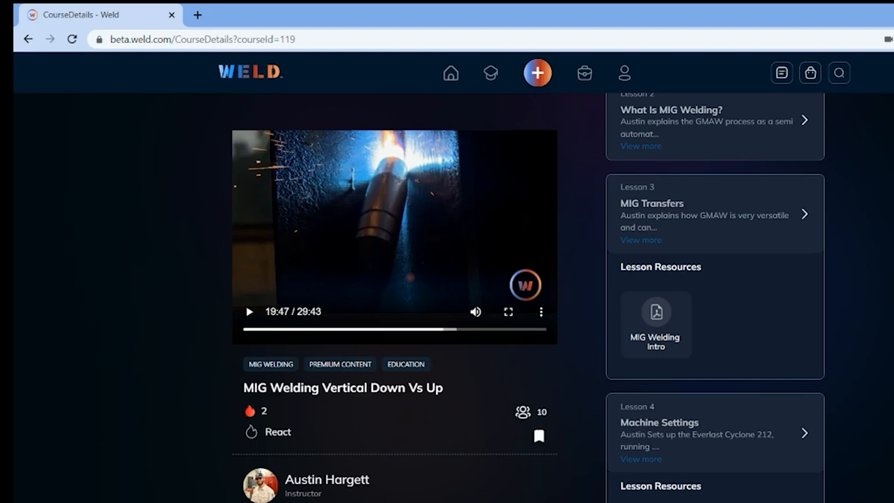
{"action": "mouse_move", "coordinate": [336, 492]}
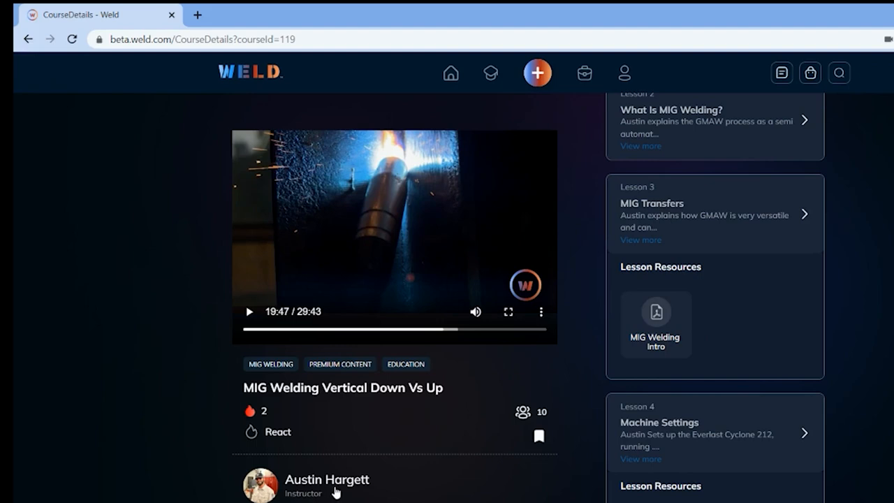
{"action": "left_click", "coordinate": [327, 480]}
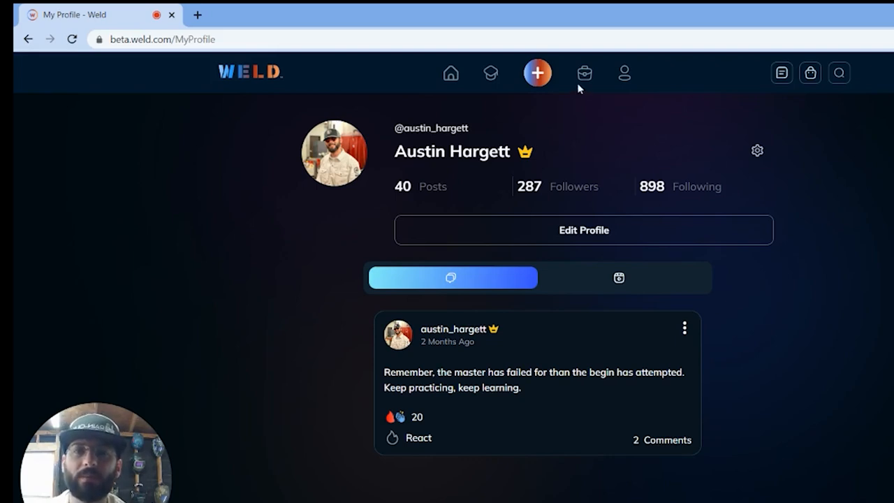
Step: Go to the Job Board and look through listings like Fronius Field Sales Representative and Welder Needed
{"action": "left_click", "coordinate": [584, 73]}
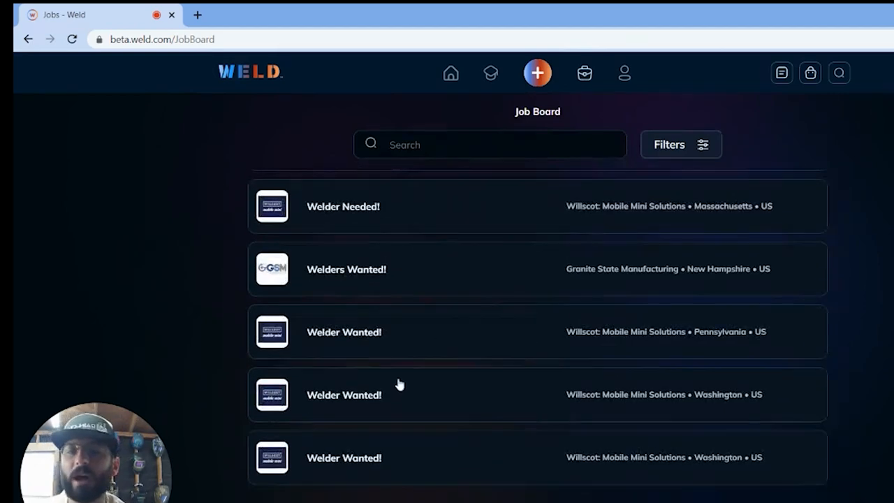
{"action": "scroll", "scroll_direction": "down", "scroll_amount": 3}
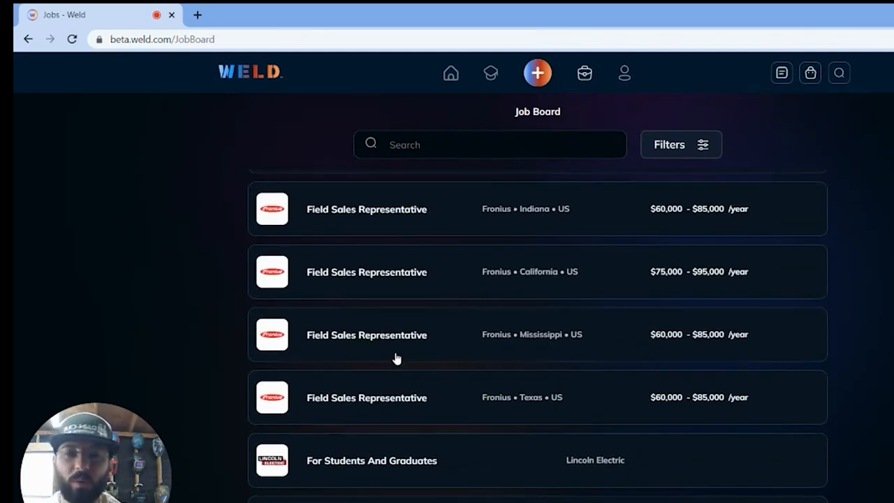
{"action": "mouse_move", "coordinate": [625, 83]}
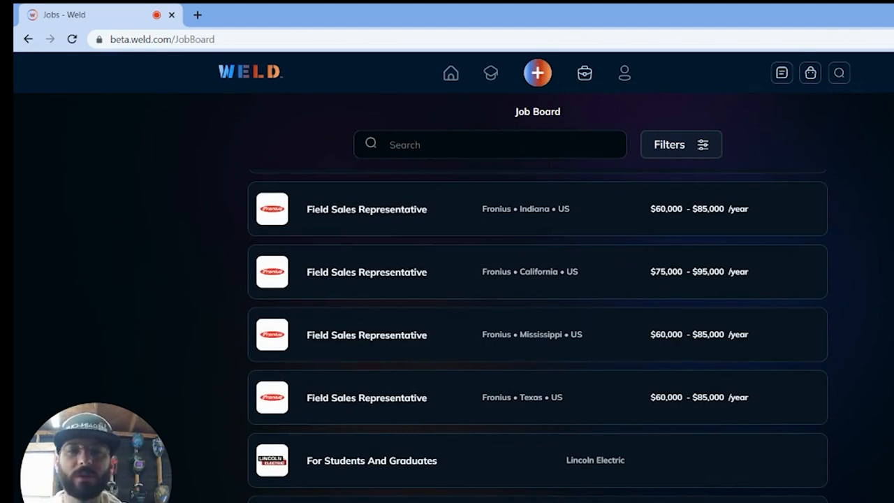
{"action": "scroll", "scroll_direction": "down", "scroll_amount": 3}
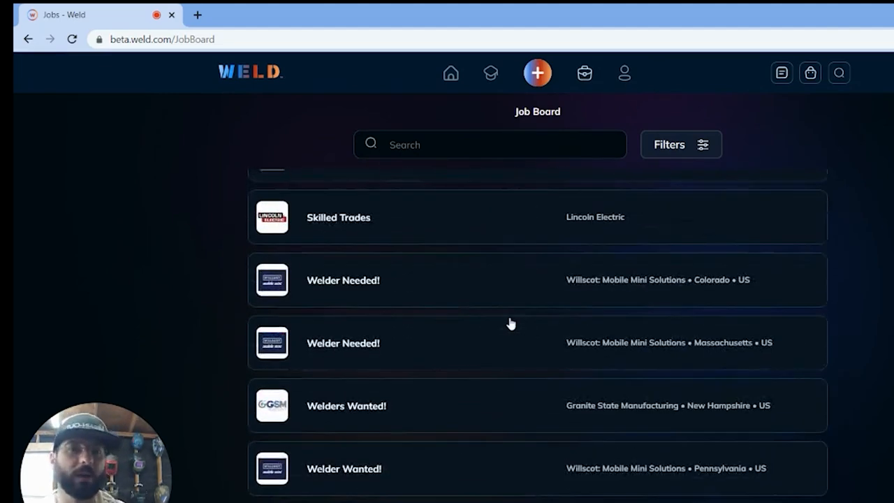
{"action": "mouse_move", "coordinate": [616, 123]}
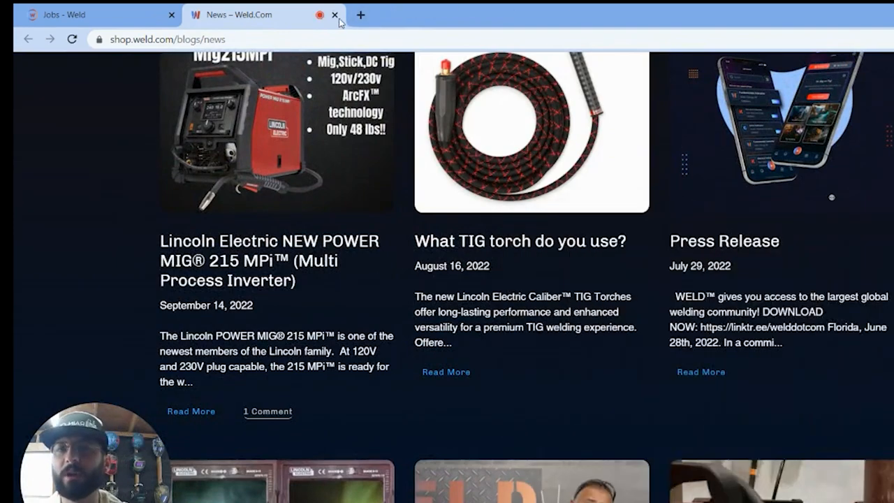
Step: Browse the shop.weld.com Shop All swag past stickers, hoodies and tees, then close it for the Job Board
{"action": "left_click", "coordinate": [336, 14]}
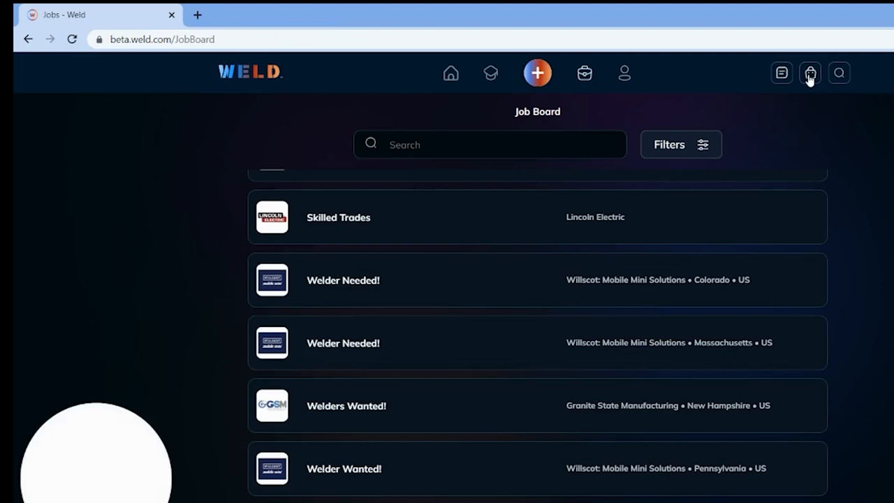
{"action": "left_click", "coordinate": [811, 72]}
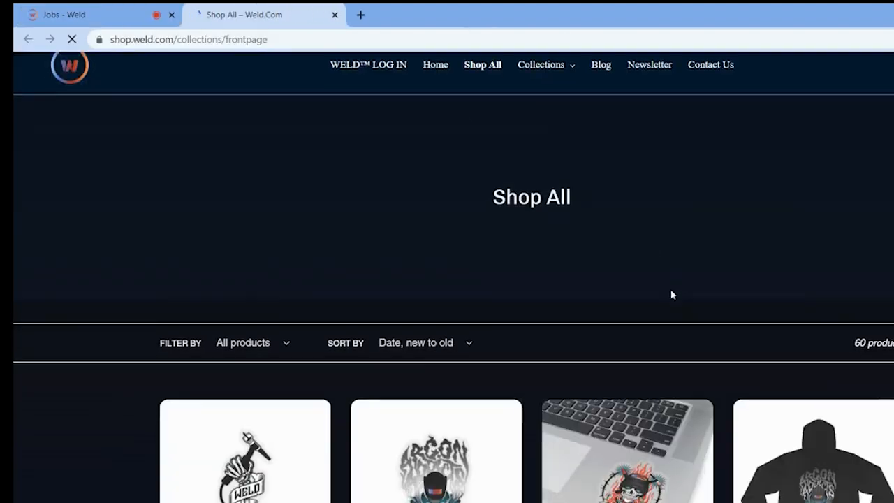
{"action": "scroll", "scroll_direction": "down", "scroll_amount": 3}
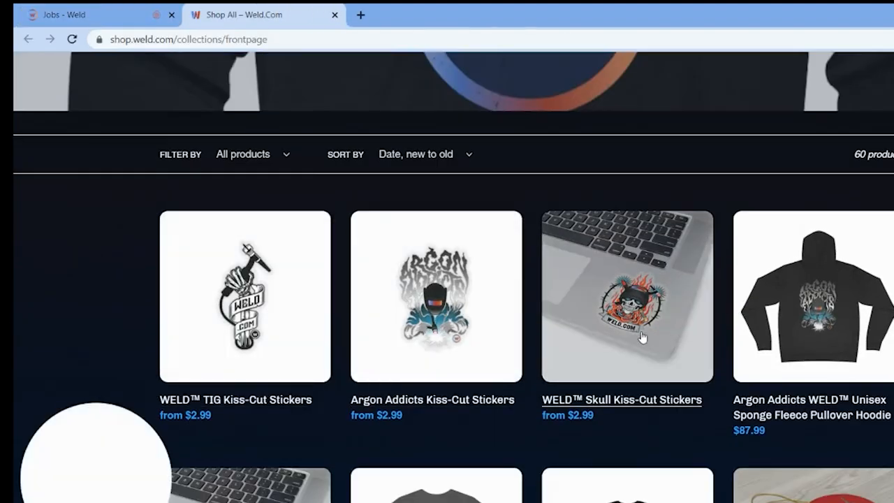
{"action": "scroll", "scroll_direction": "down", "scroll_amount": 3}
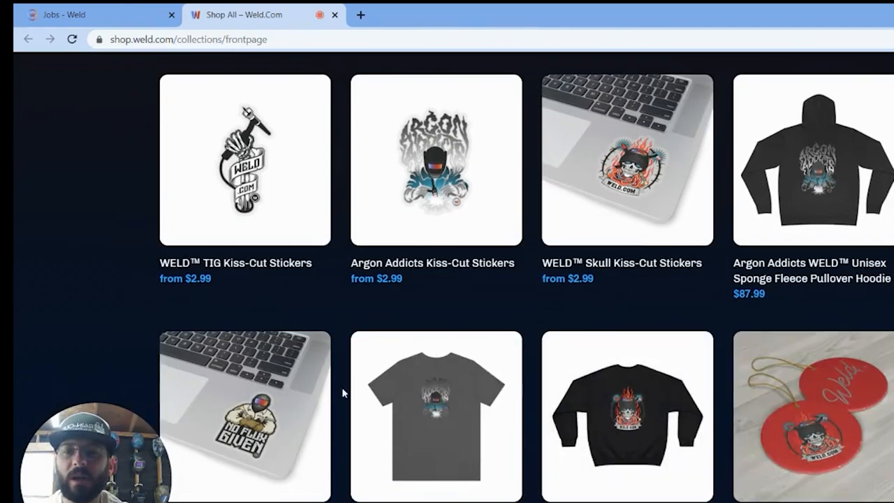
{"action": "scroll", "scroll_direction": "down", "scroll_amount": 3}
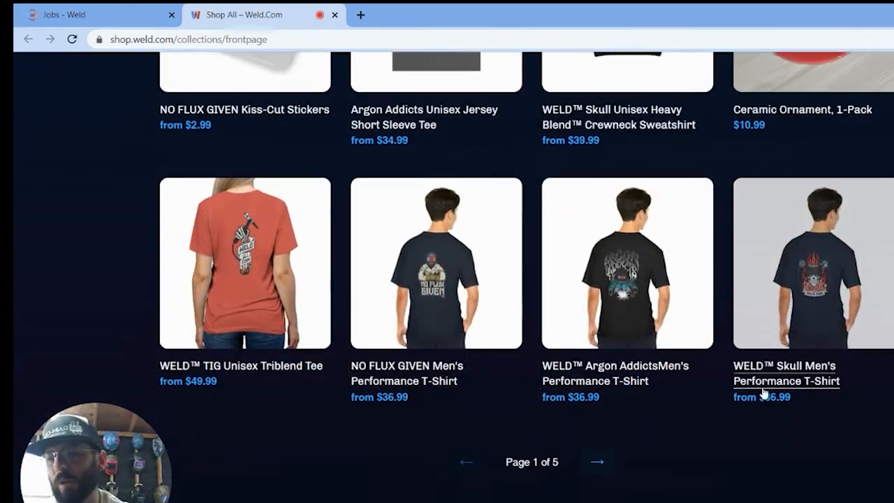
{"action": "scroll", "scroll_direction": "up", "scroll_amount": 3}
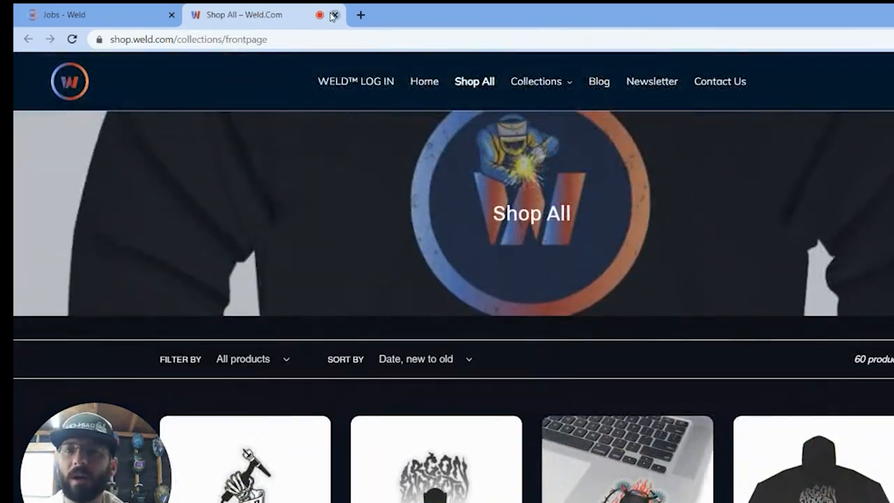
{"action": "left_click", "coordinate": [335, 14]}
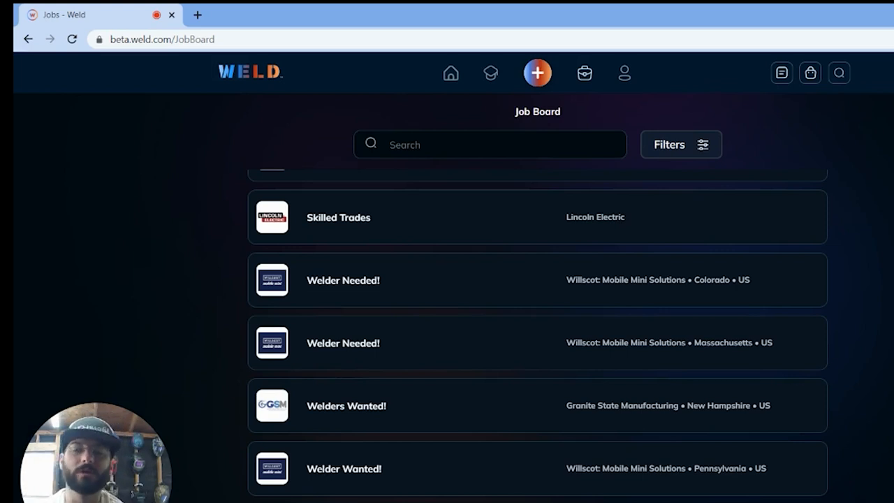
{"action": "mouse_move", "coordinate": [580, 112]}
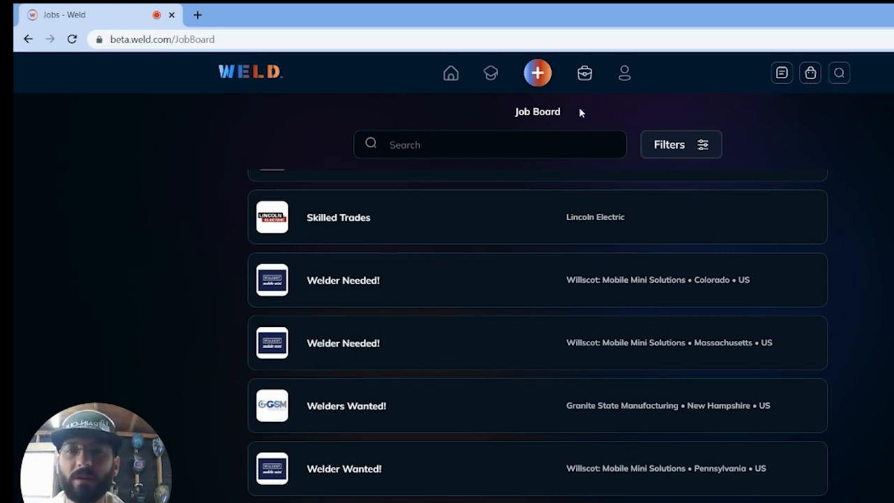
{"action": "mouse_move", "coordinate": [453, 85]}
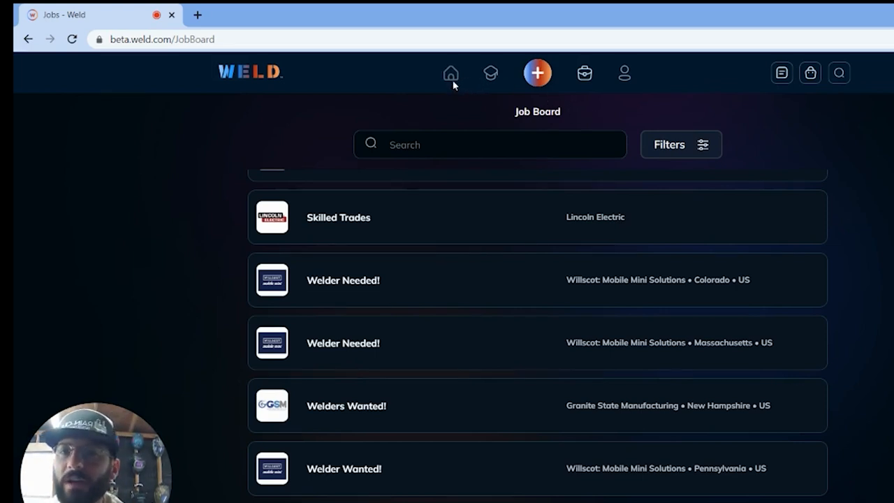
Step: Return to the home Global feed of posts
{"action": "left_click", "coordinate": [450, 73]}
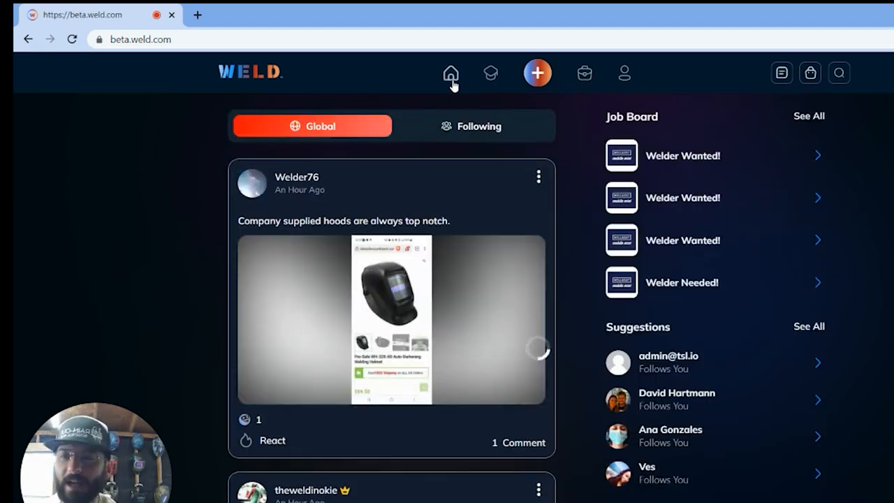